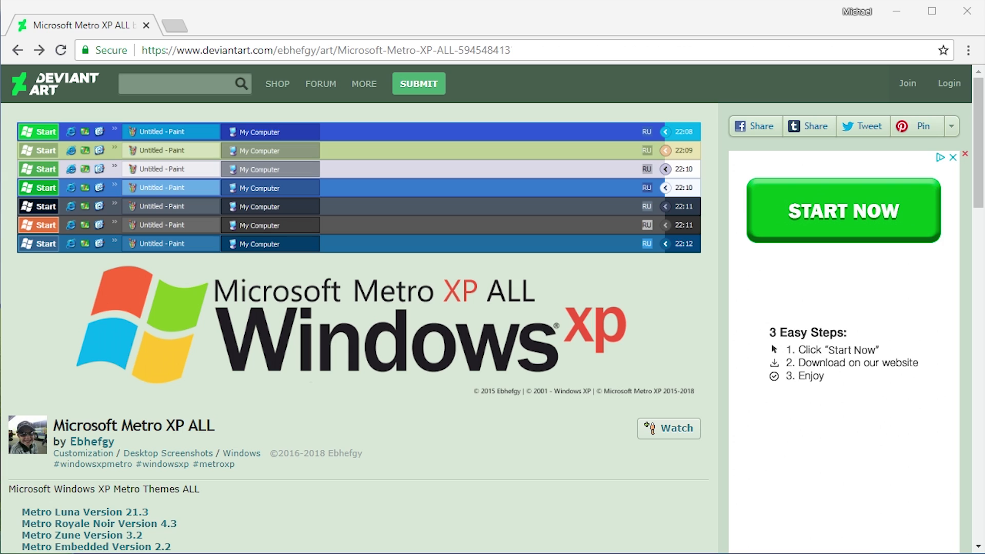
{"action": "mouse_move", "coordinate": [684, 354]}
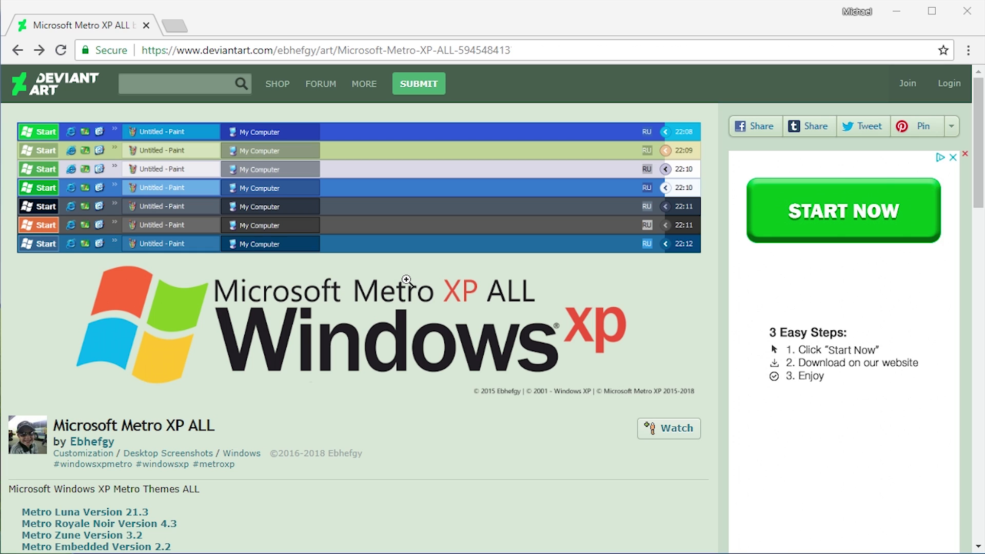
Step: Browse to the Metro Luna Version 21.3 RTM page and scroll toward its 7Z download
{"action": "scroll", "scroll_direction": "down", "scroll_amount": 3}
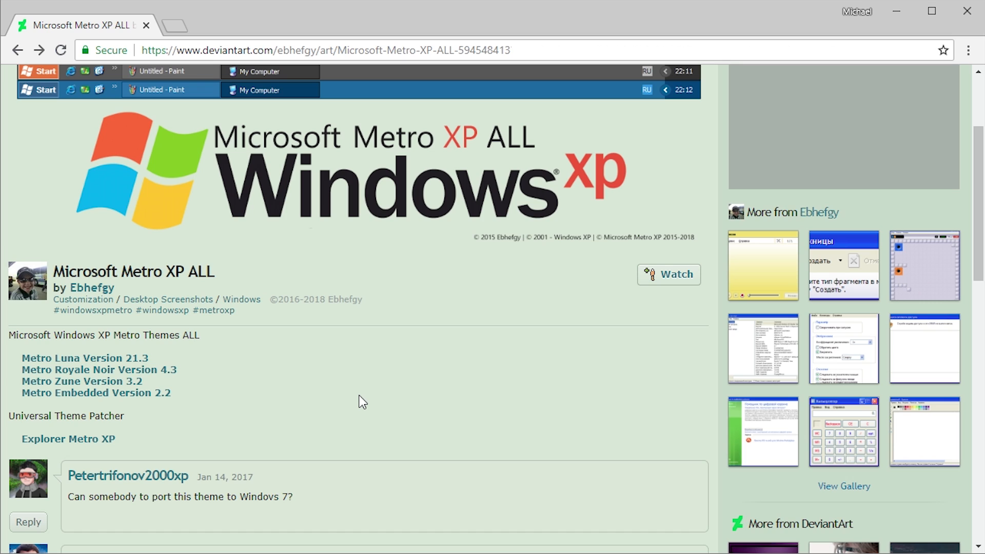
{"action": "mouse_move", "coordinate": [111, 401]}
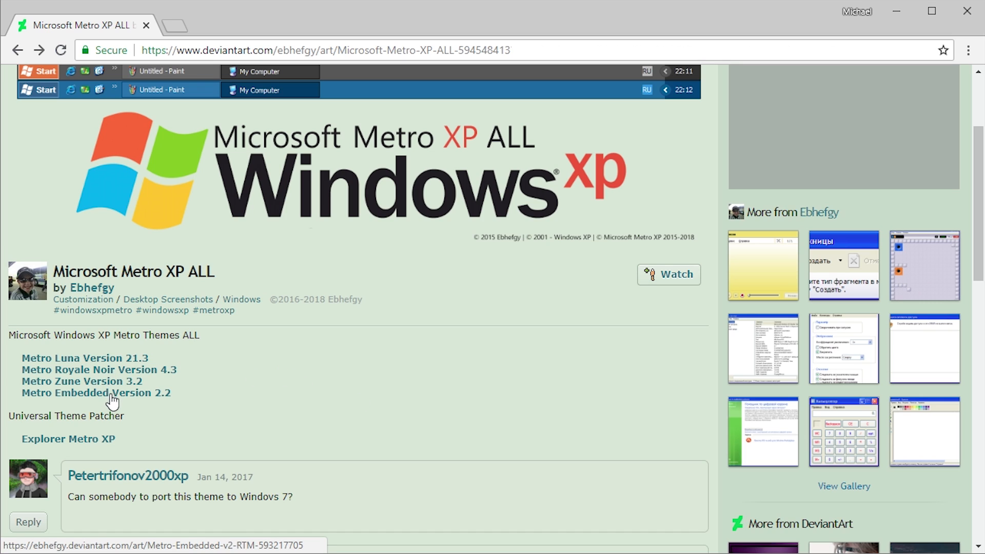
{"action": "mouse_move", "coordinate": [74, 387]}
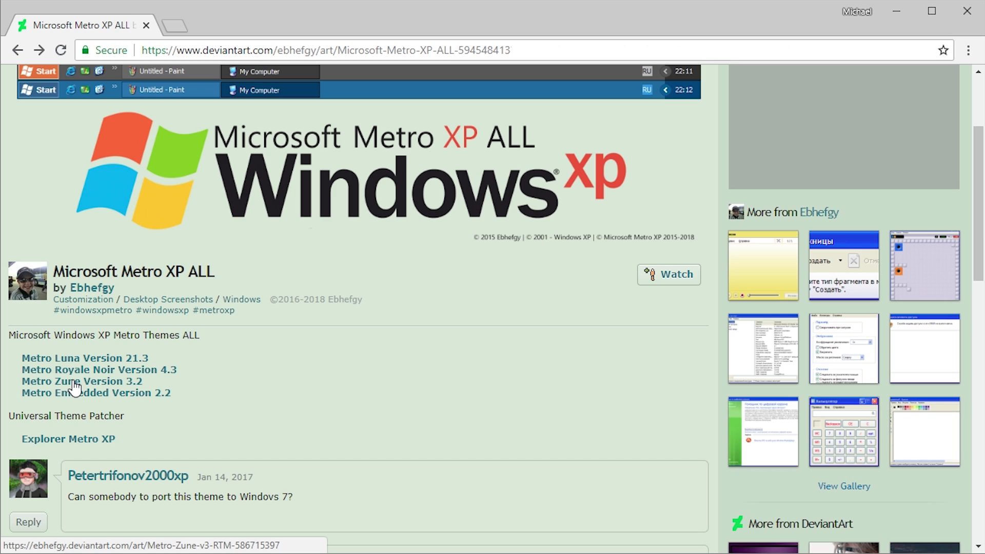
{"action": "mouse_move", "coordinate": [92, 408]}
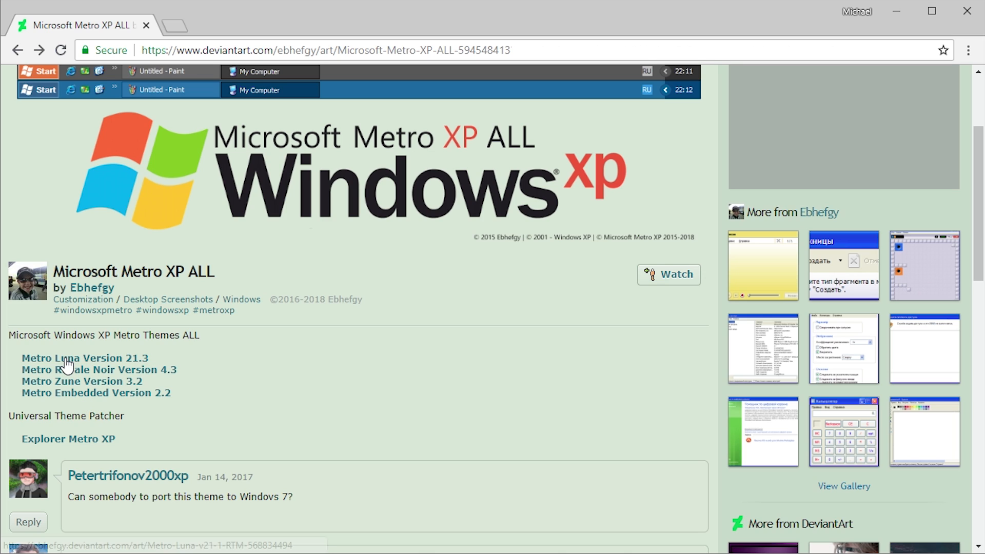
{"action": "mouse_move", "coordinate": [83, 357]}
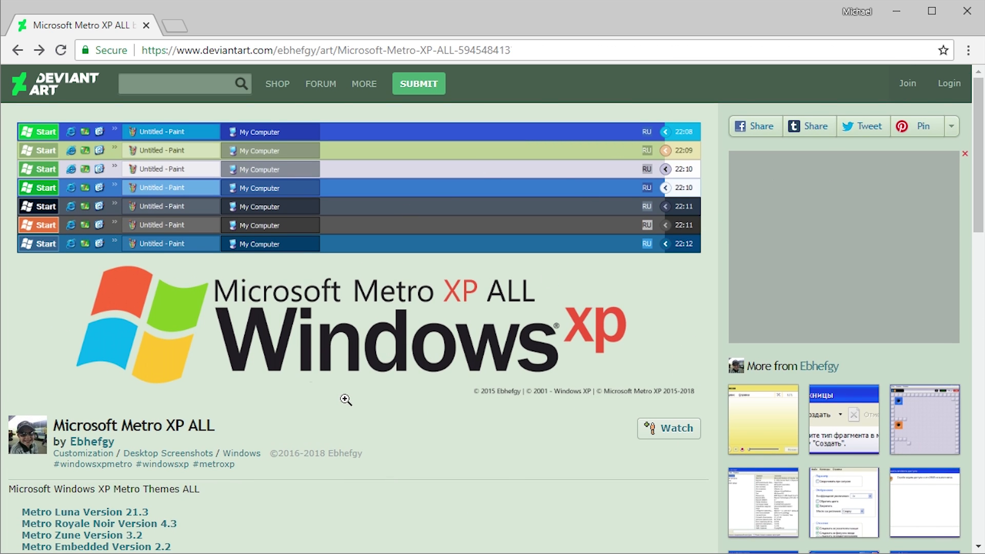
{"action": "scroll", "scroll_direction": "down", "scroll_amount": 3}
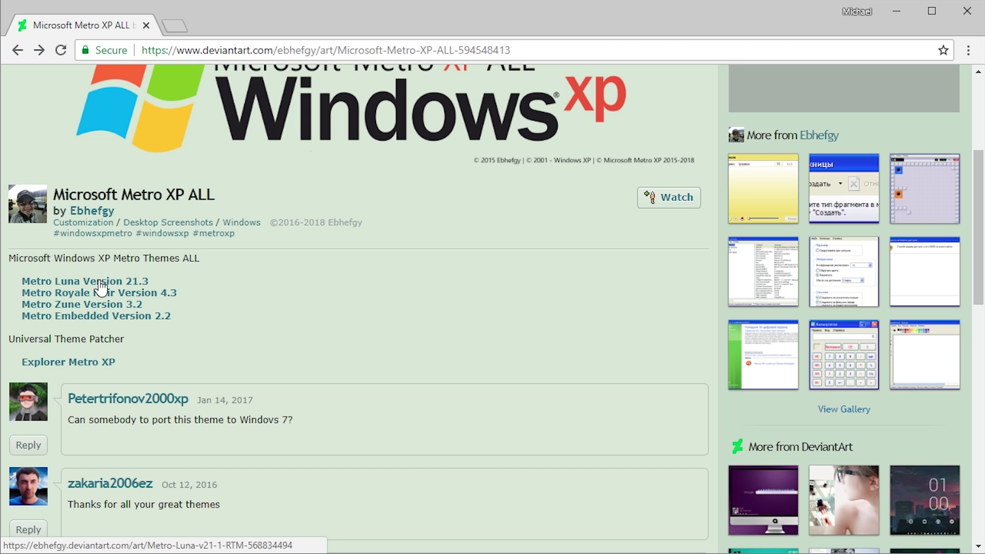
{"action": "left_click", "coordinate": [83, 281]}
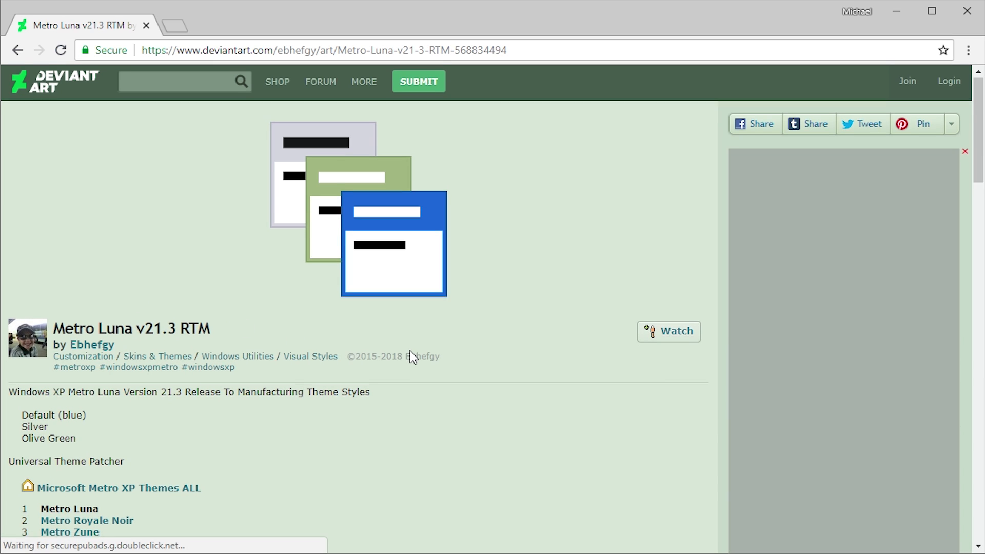
{"action": "scroll", "scroll_direction": "down", "scroll_amount": 3}
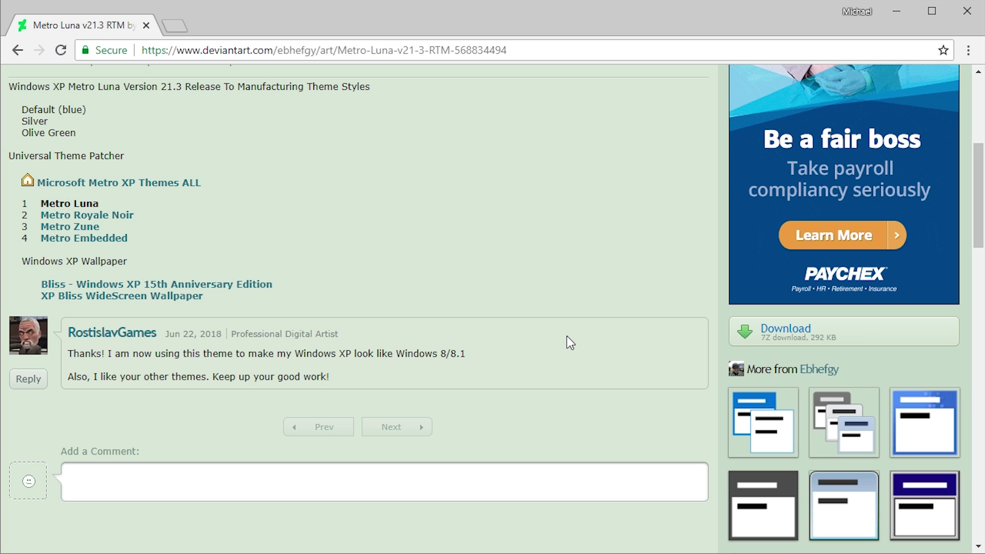
{"action": "mouse_move", "coordinate": [743, 320]}
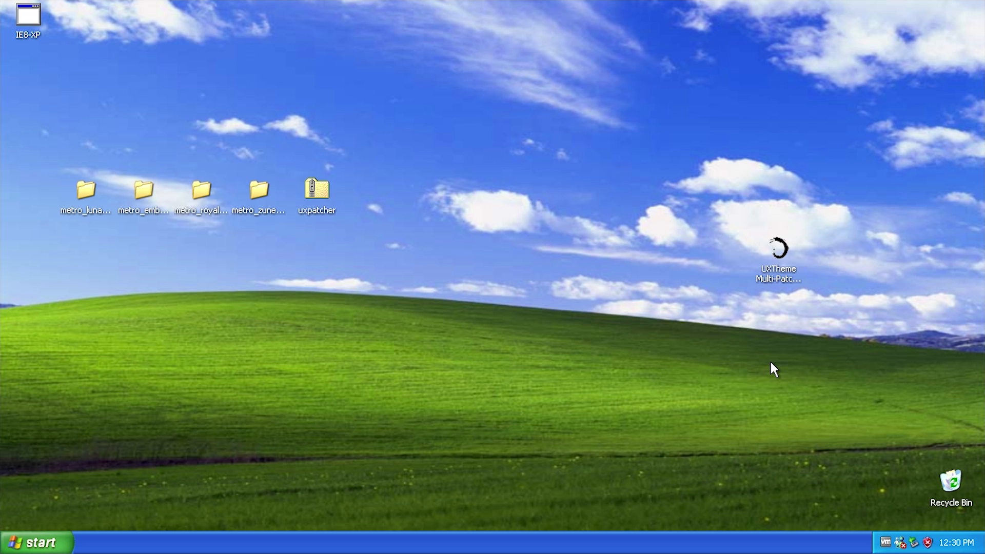
{"action": "mouse_move", "coordinate": [194, 320]}
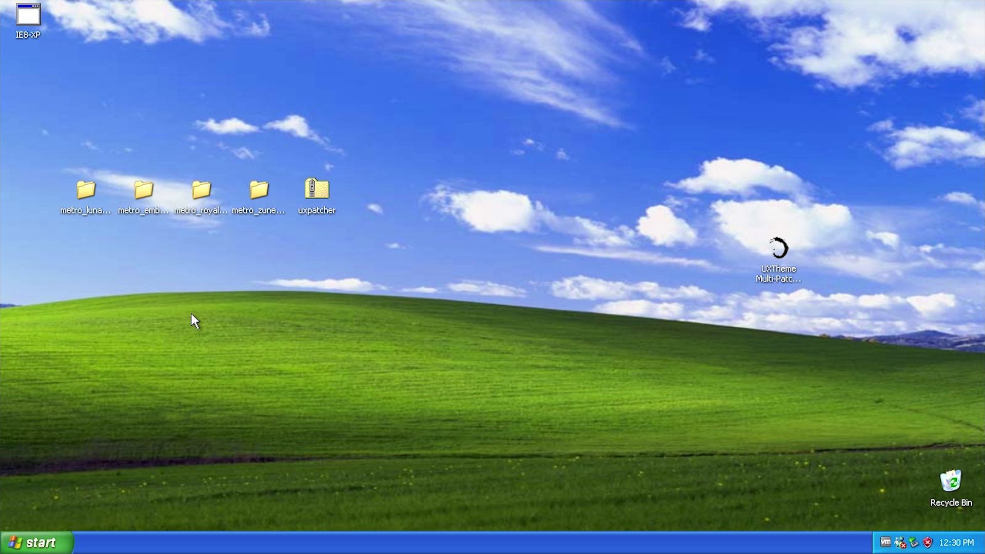
Step: Open metro_zune > Metro Zune and load its .msstyles file into Display Properties
{"action": "double_click", "coordinate": [259, 190]}
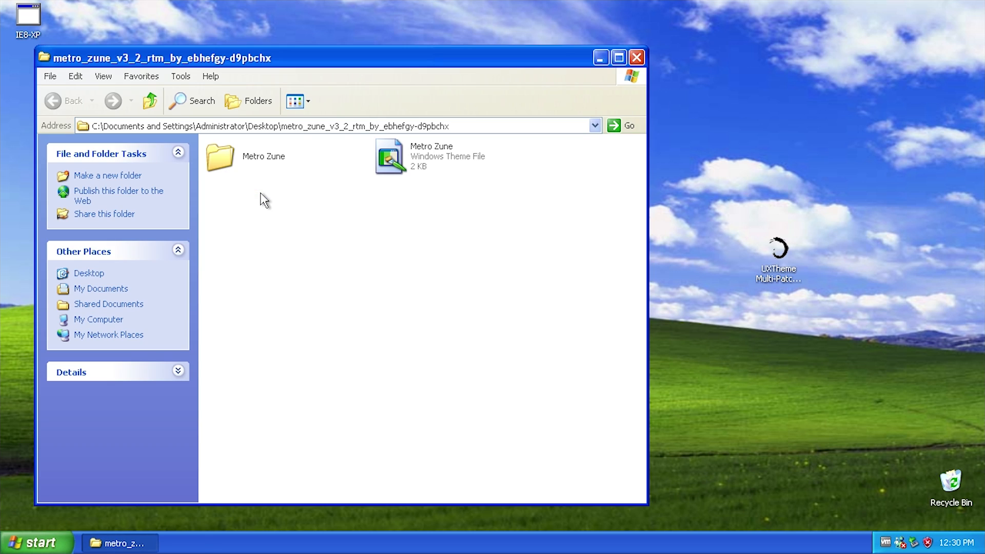
{"action": "double_click", "coordinate": [219, 156]}
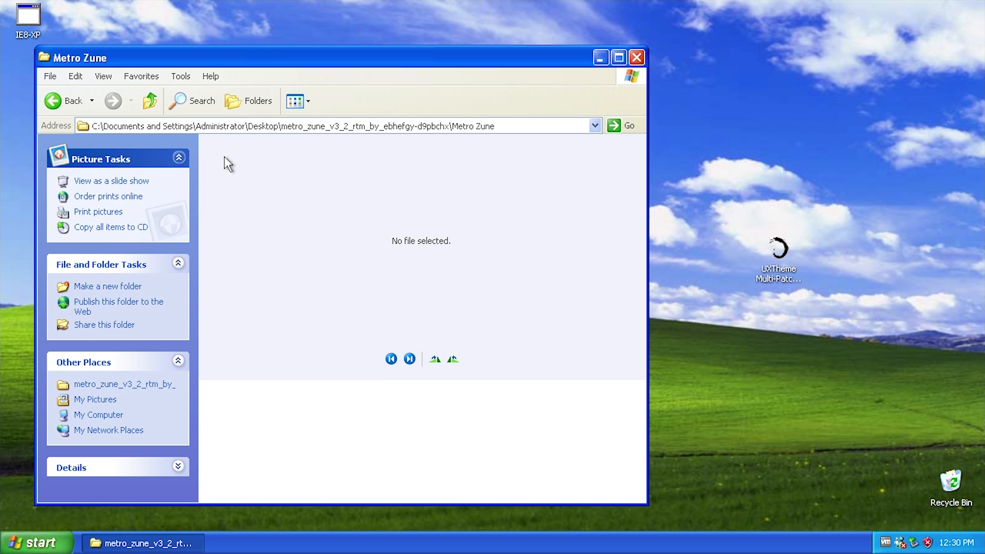
{"action": "left_click", "coordinate": [536, 420]}
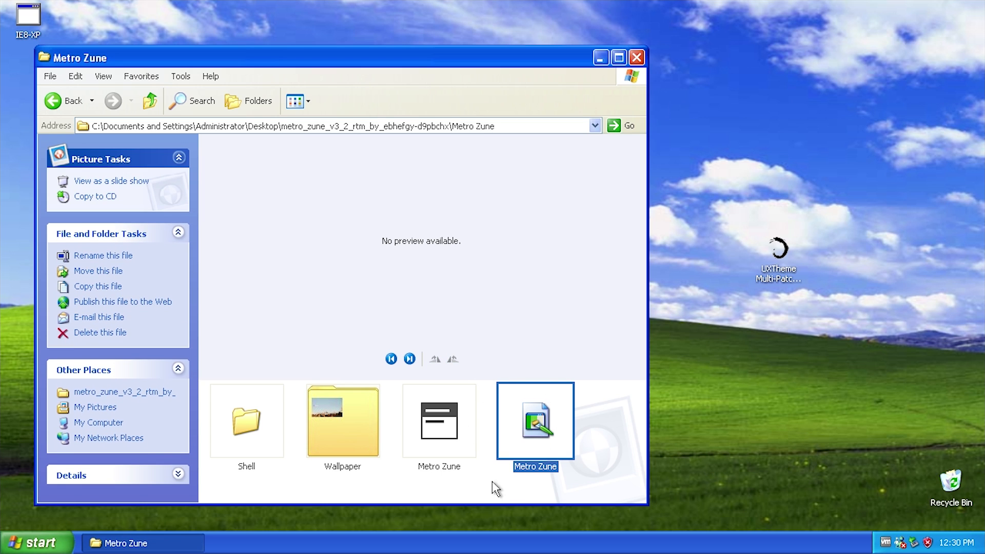
{"action": "mouse_move", "coordinate": [536, 408]}
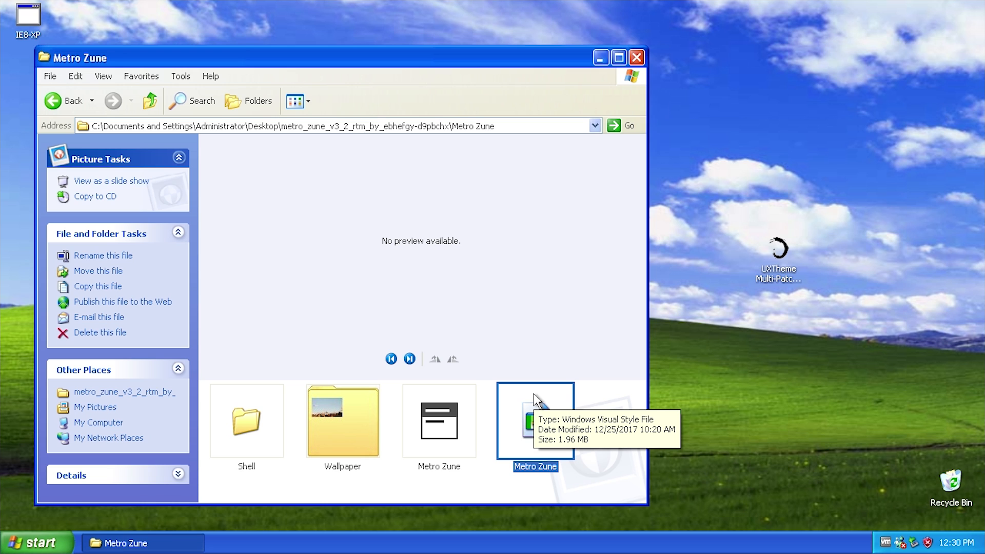
{"action": "double_click", "coordinate": [535, 420]}
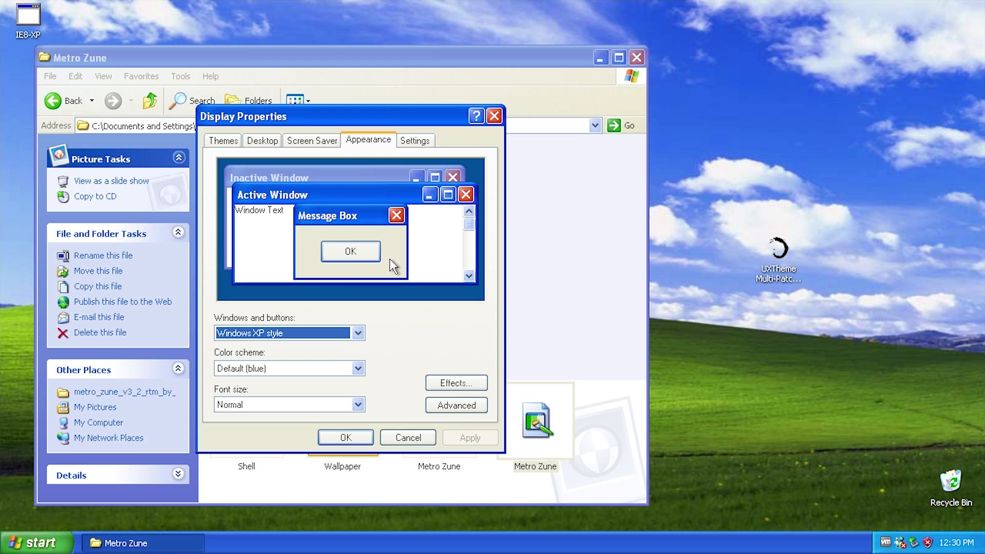
{"action": "mouse_move", "coordinate": [782, 264]}
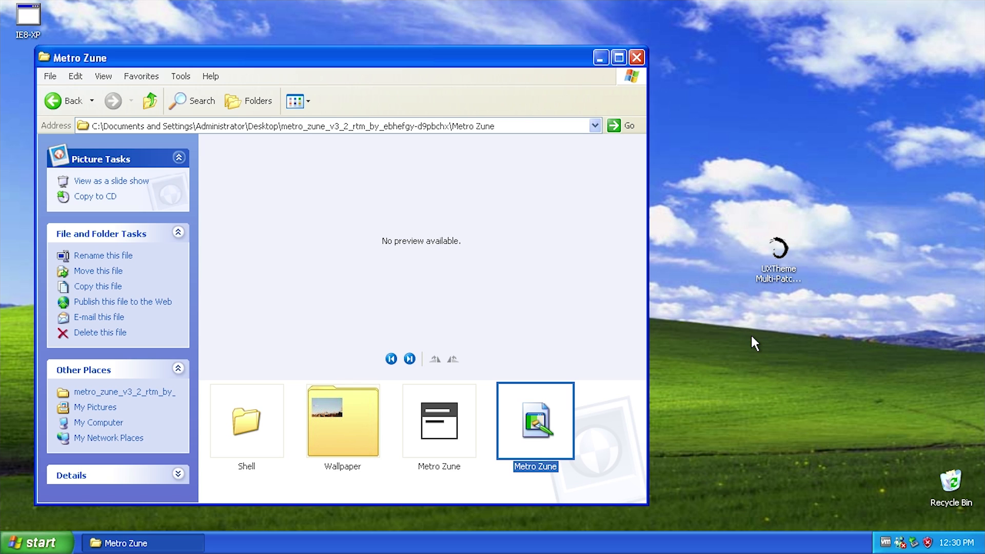
{"action": "mouse_move", "coordinate": [782, 266]}
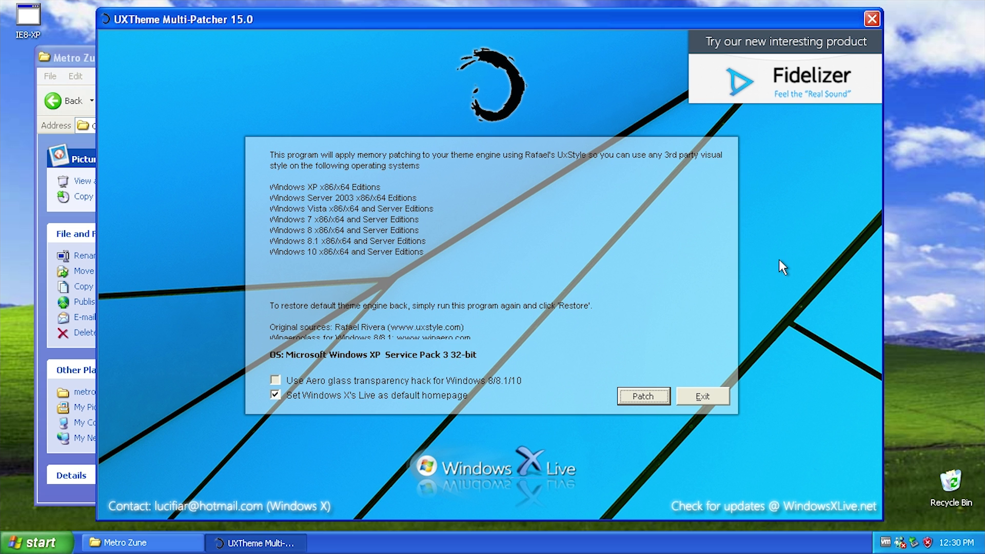
{"action": "mouse_move", "coordinate": [686, 256]}
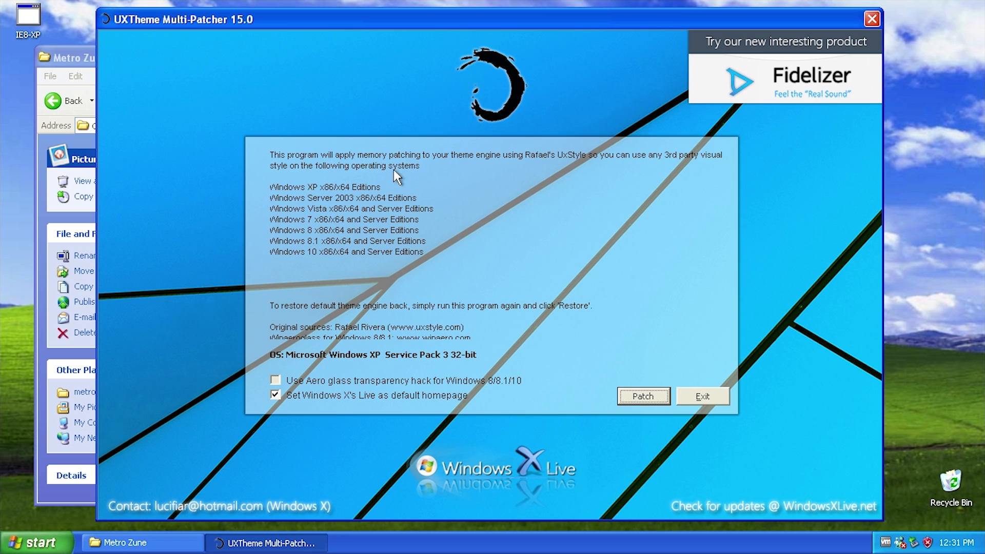
{"action": "mouse_move", "coordinate": [407, 169]}
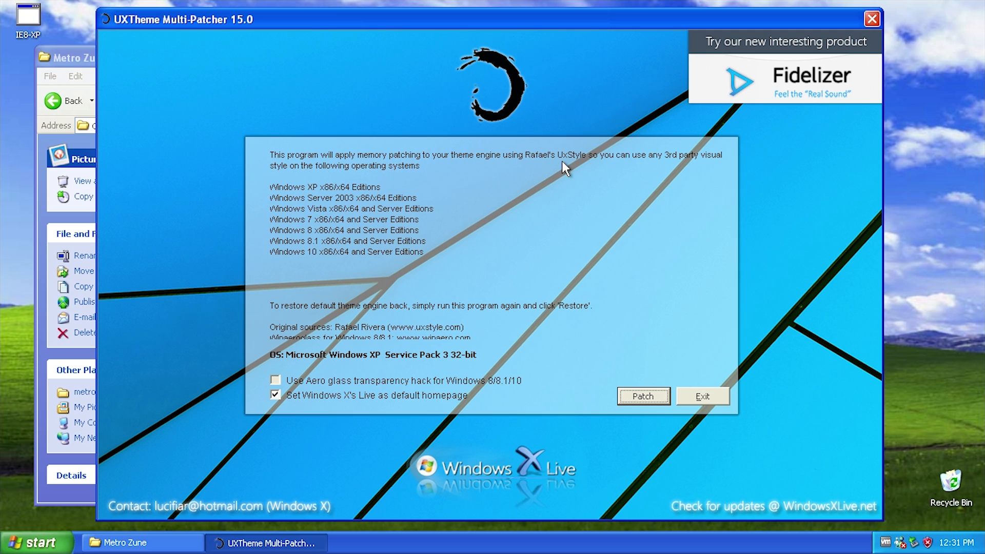
{"action": "mouse_move", "coordinate": [670, 167]}
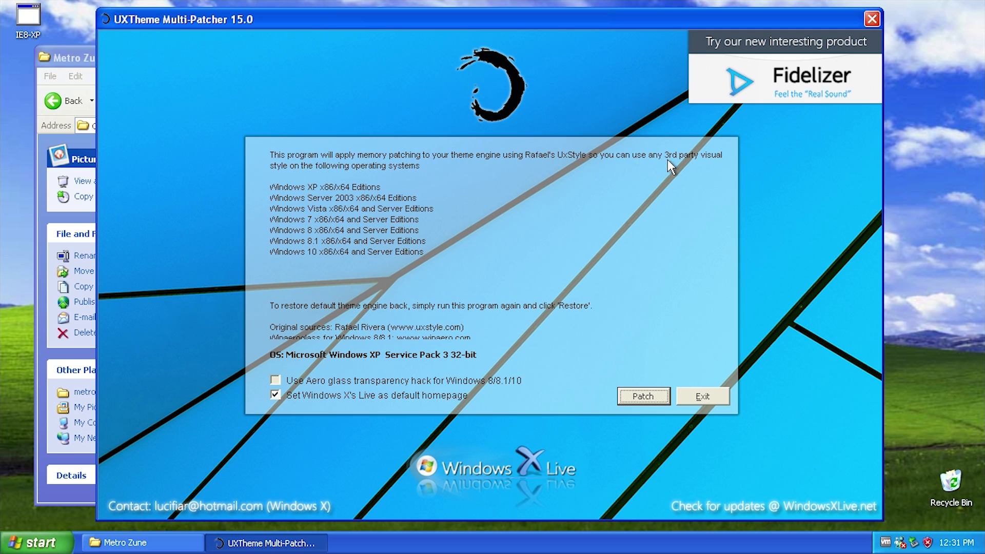
{"action": "mouse_move", "coordinate": [320, 207]}
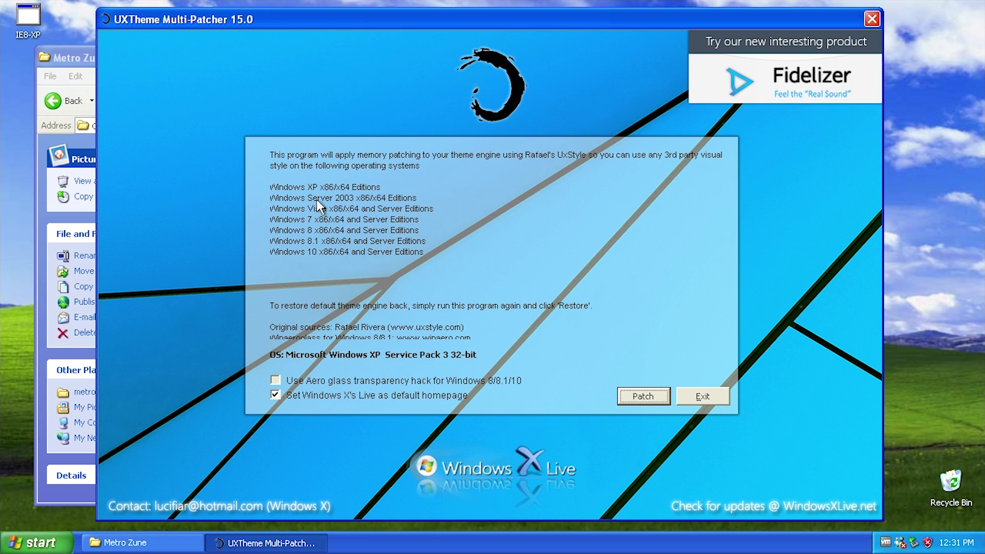
{"action": "mouse_move", "coordinate": [322, 261]}
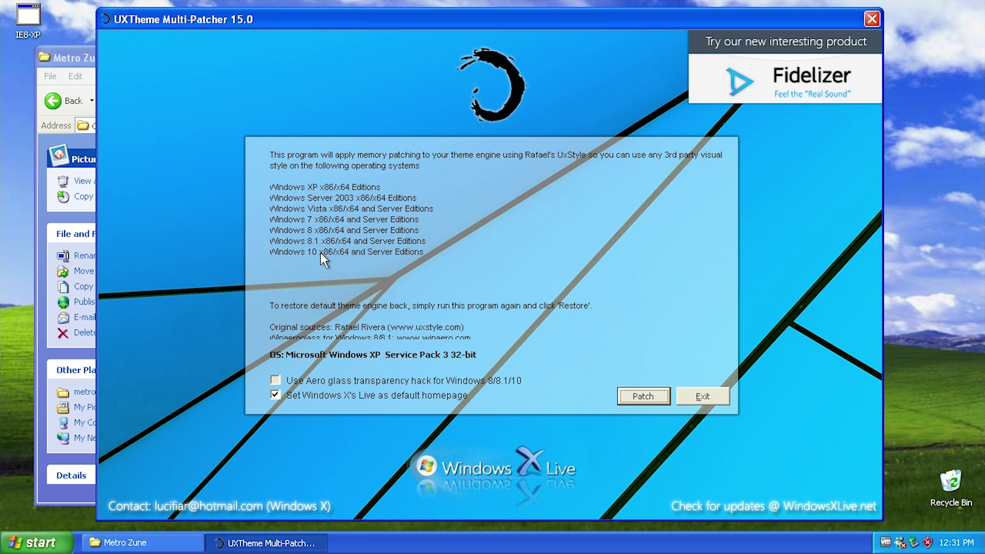
{"action": "mouse_move", "coordinate": [342, 361]}
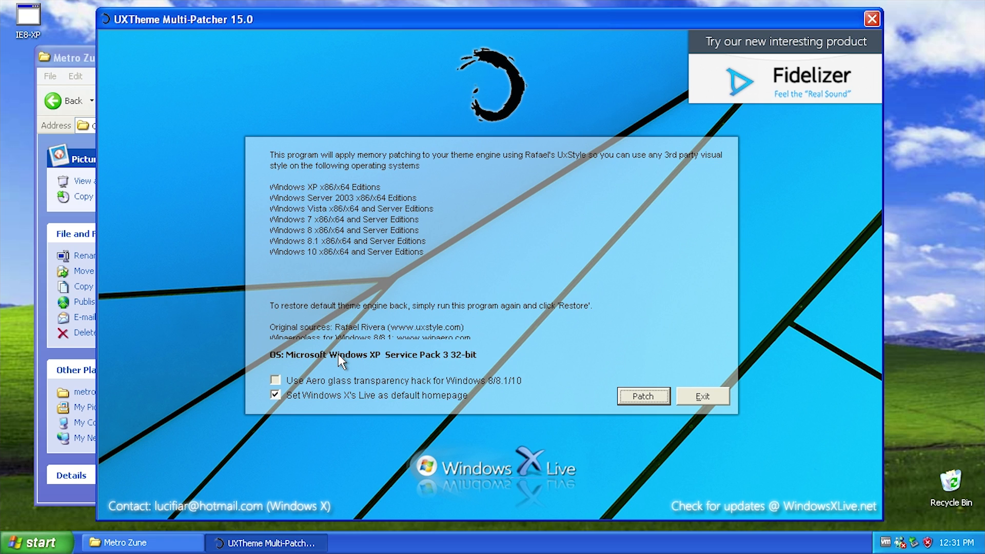
{"action": "mouse_move", "coordinate": [397, 368]}
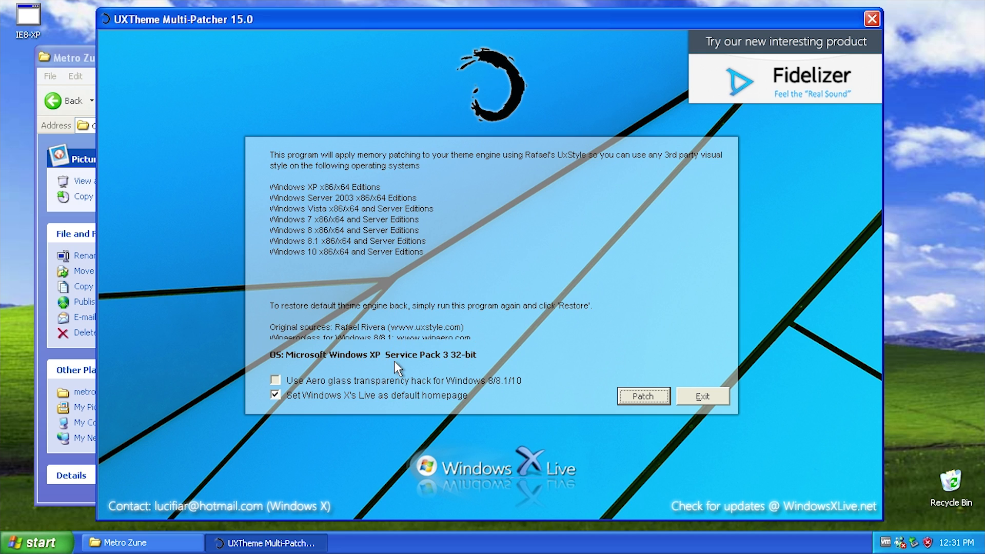
{"action": "mouse_move", "coordinate": [380, 420]}
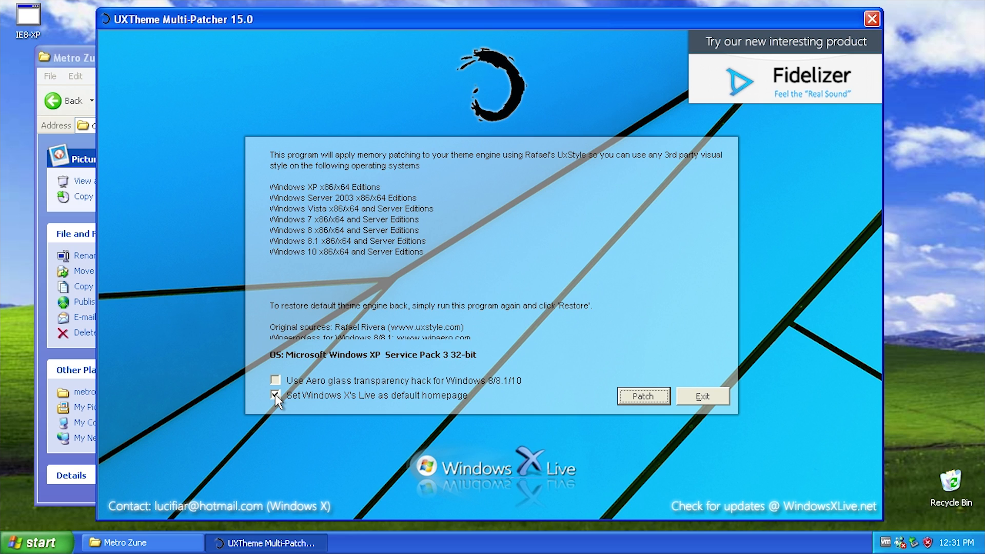
Step: Patch the theme engine with 'Set Windows X's Live as default homepage' unchecked
{"action": "left_click", "coordinate": [275, 396]}
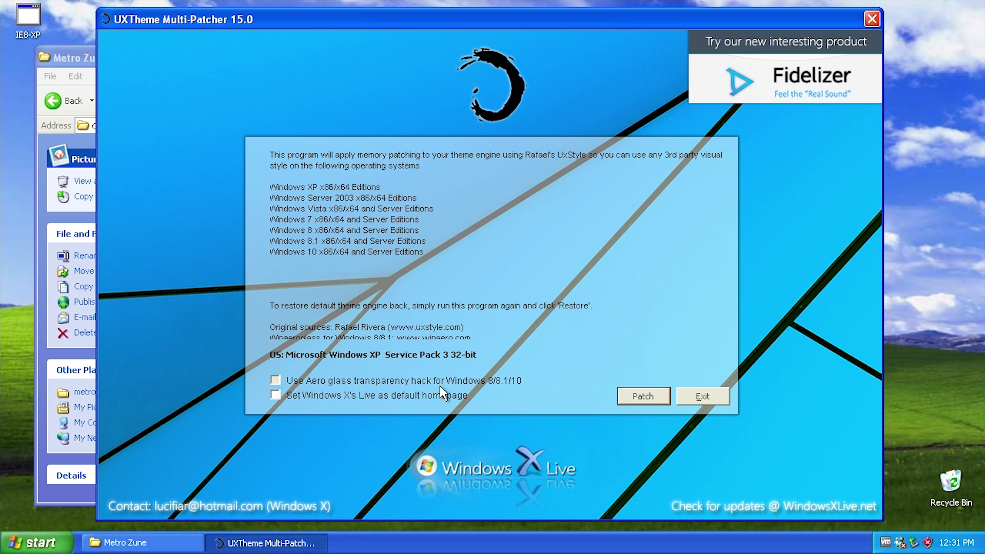
{"action": "mouse_move", "coordinate": [361, 390]}
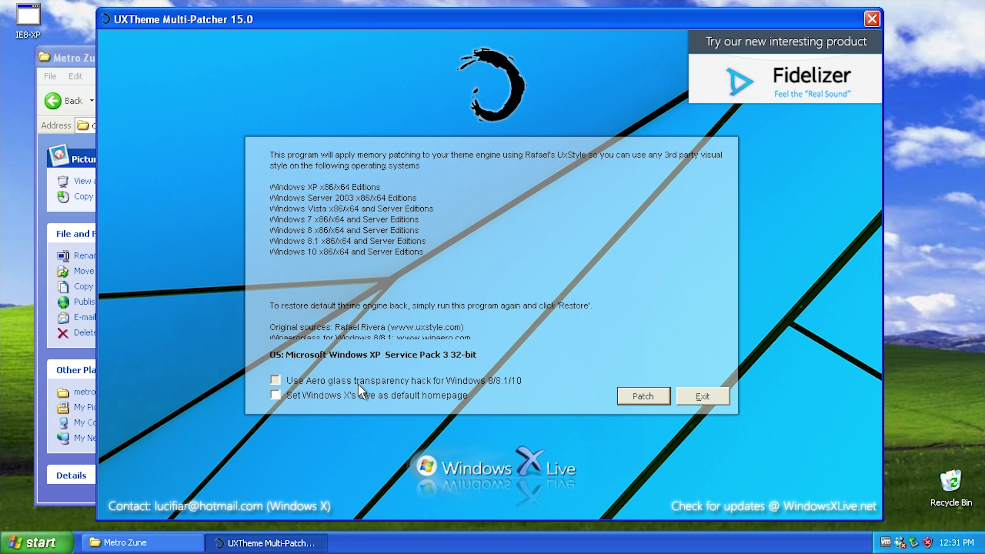
{"action": "mouse_move", "coordinate": [390, 374]}
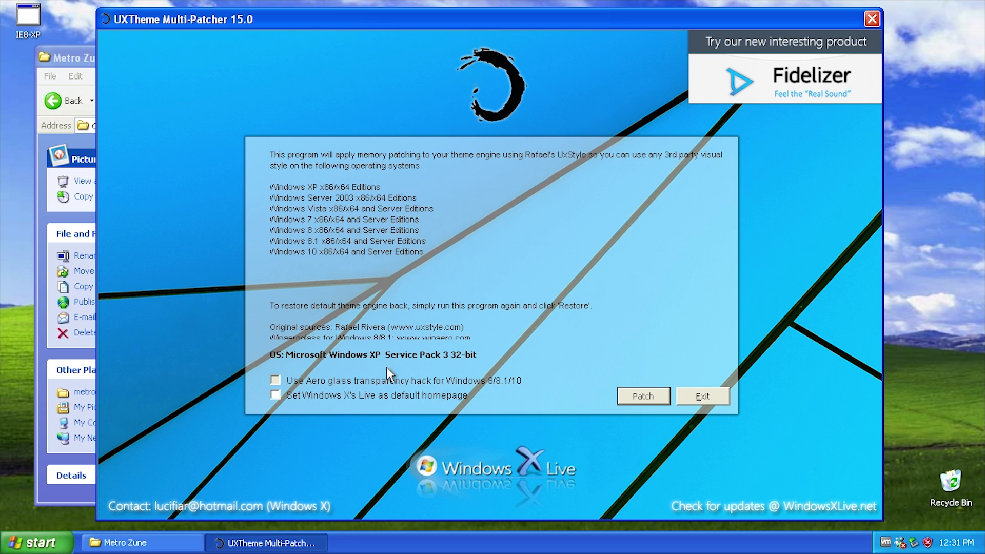
{"action": "left_click", "coordinate": [642, 396]}
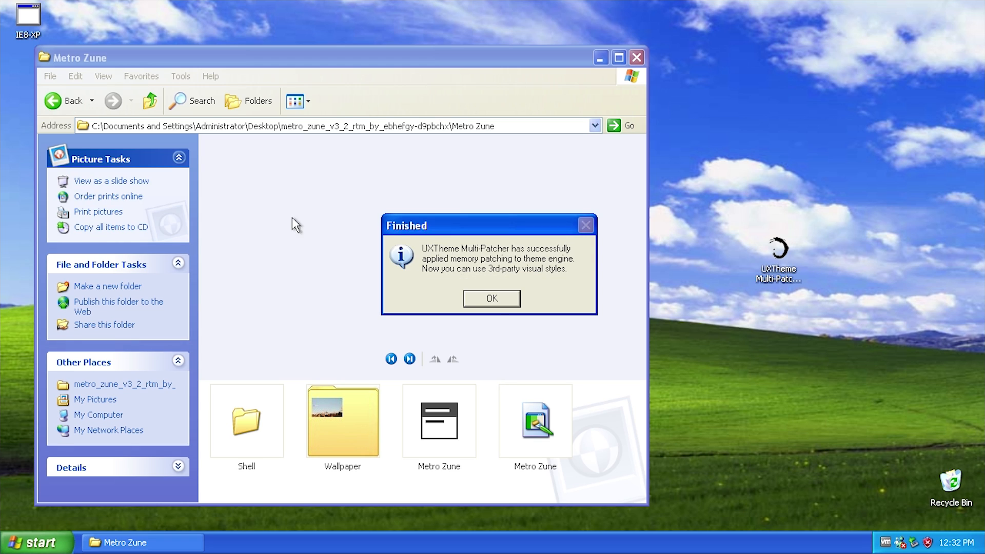
{"action": "mouse_move", "coordinate": [491, 253]}
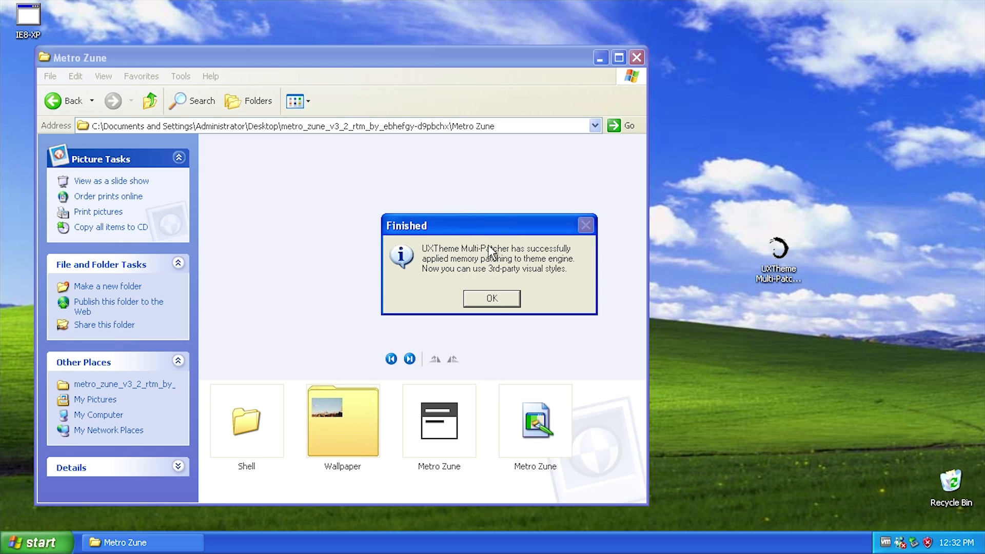
{"action": "mouse_move", "coordinate": [500, 270]}
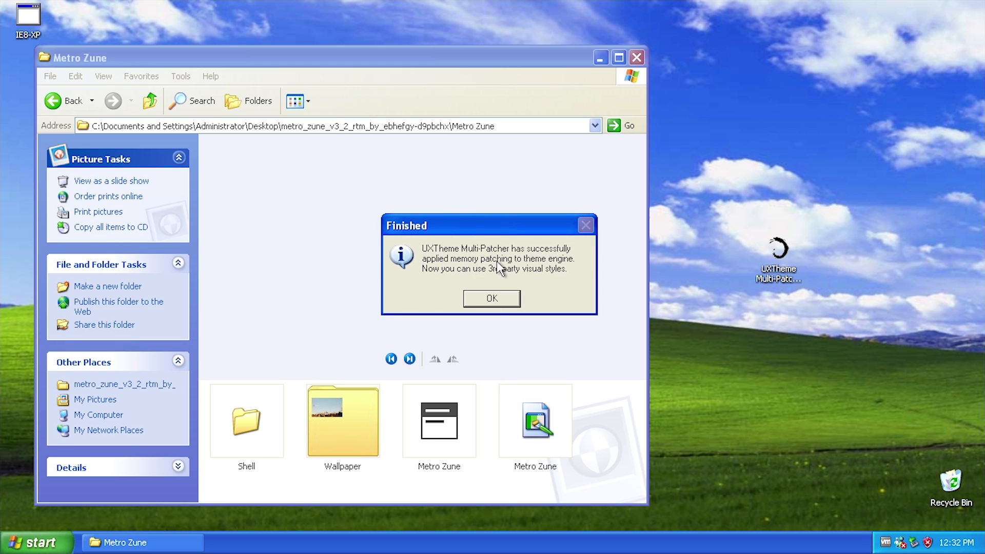
{"action": "mouse_move", "coordinate": [480, 279]}
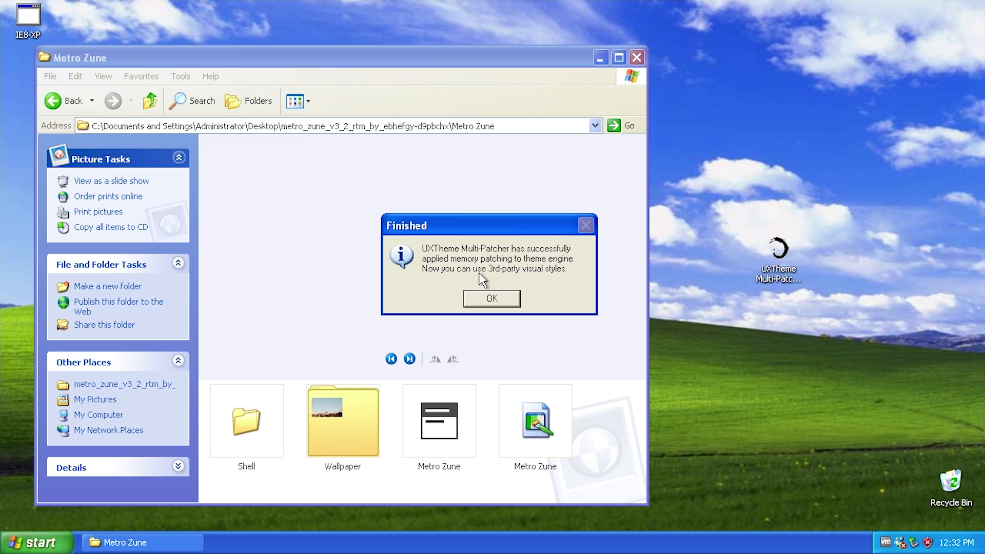
{"action": "mouse_move", "coordinate": [520, 292]}
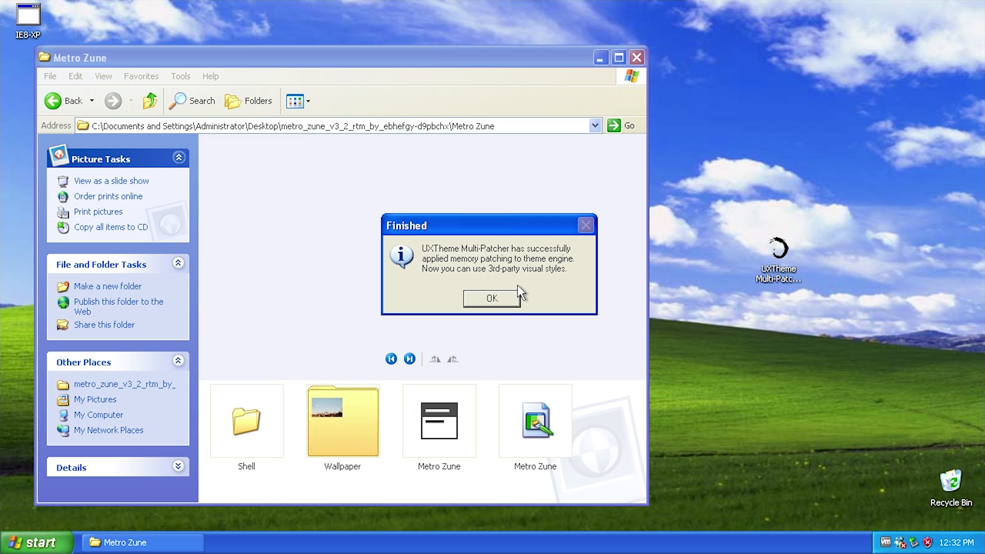
Step: Dismiss the Finished message and apply the Metro Zune .msstyles with the Default colour scheme
{"action": "left_click", "coordinate": [491, 297]}
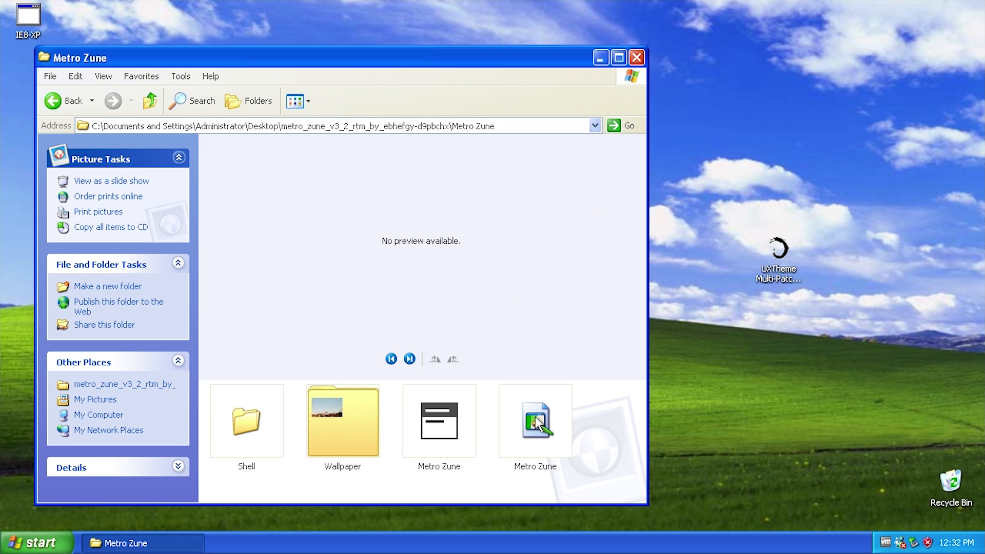
{"action": "left_click", "coordinate": [535, 419]}
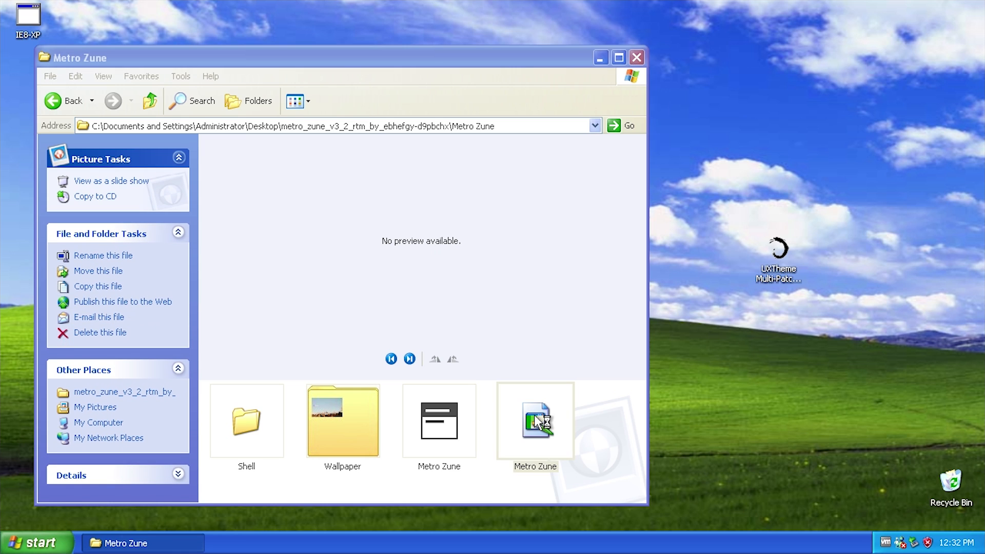
{"action": "double_click", "coordinate": [535, 420]}
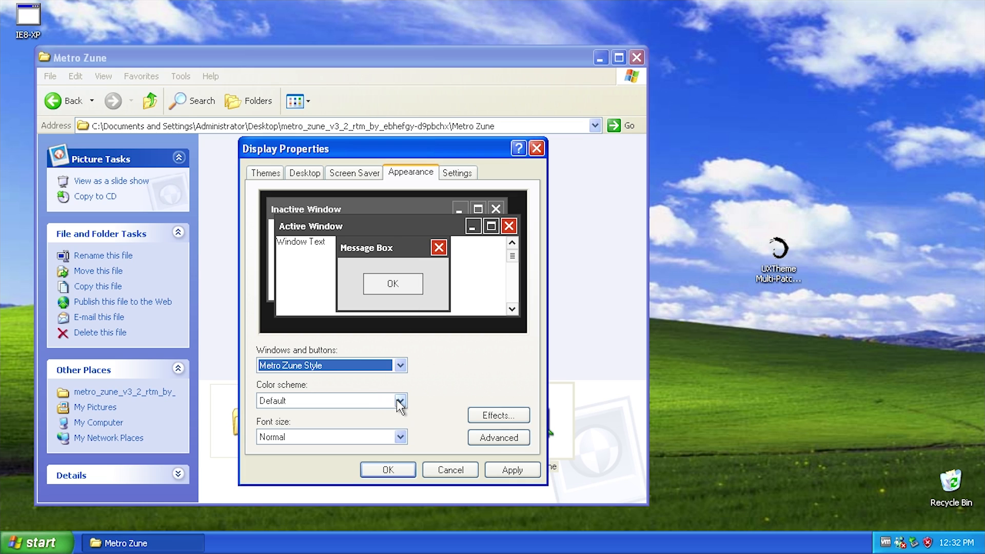
{"action": "left_click", "coordinate": [399, 401]}
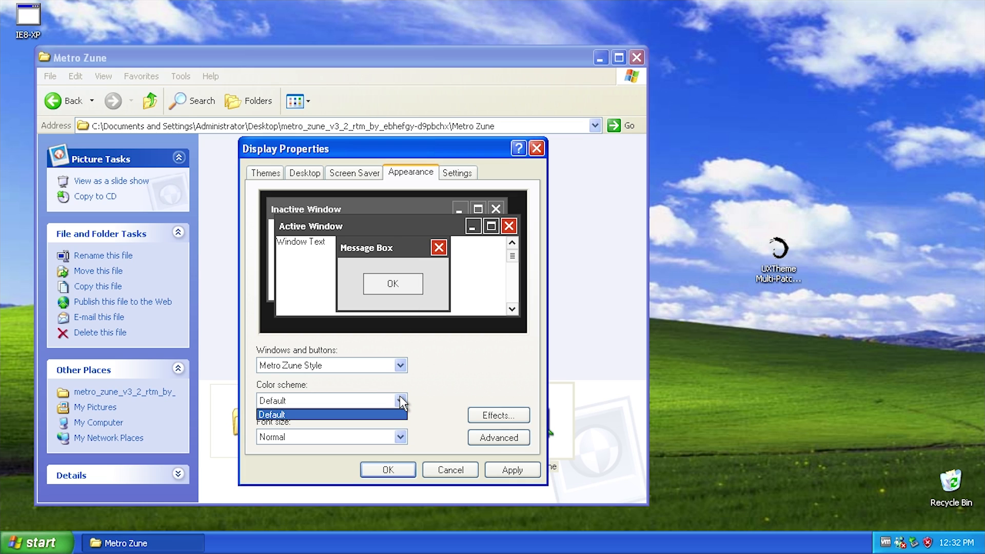
{"action": "left_click", "coordinate": [399, 365]}
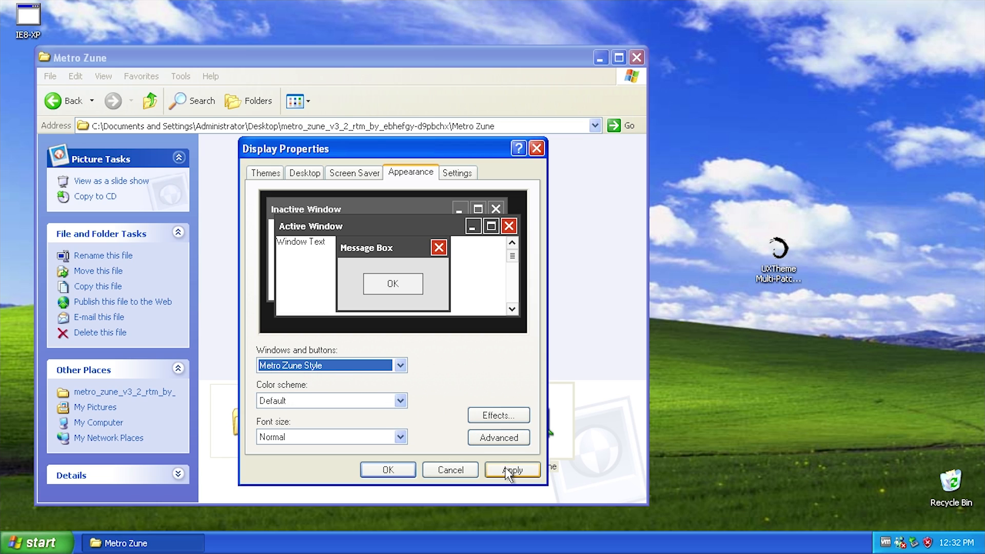
{"action": "left_click", "coordinate": [512, 469]}
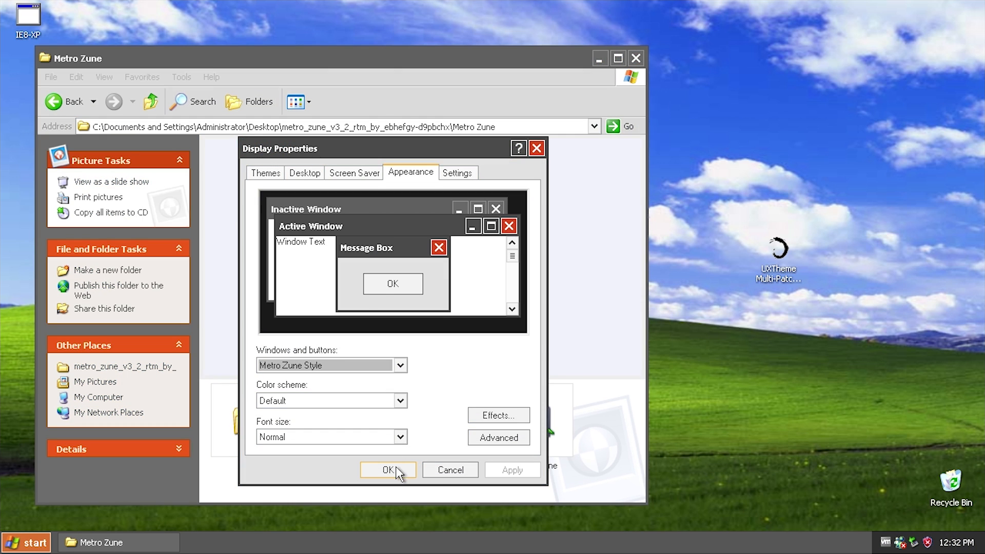
Step: Confirm Display Properties and check the Start menu in the dark Metro Zune style
{"action": "left_click", "coordinate": [387, 470]}
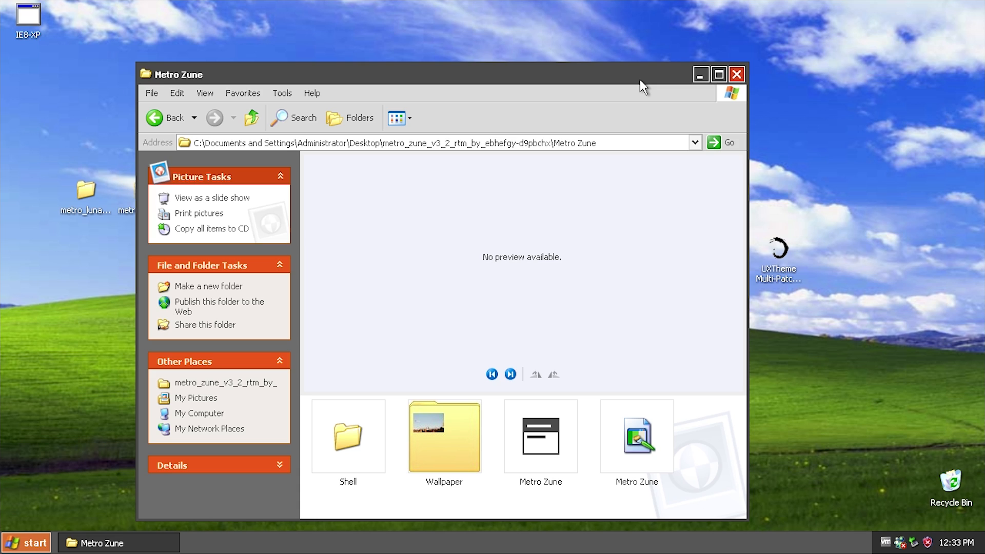
{"action": "mouse_move", "coordinate": [325, 244]}
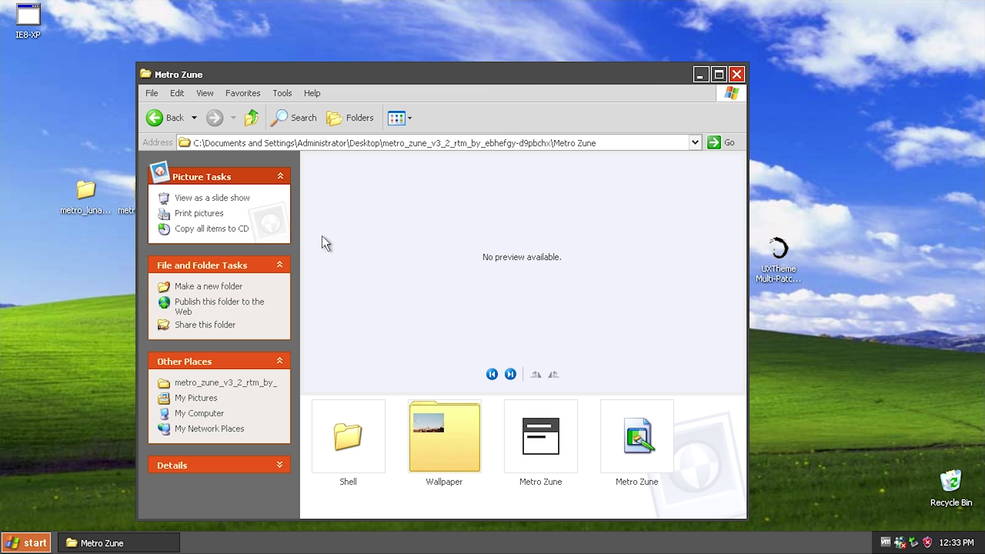
{"action": "left_click", "coordinate": [24, 541]}
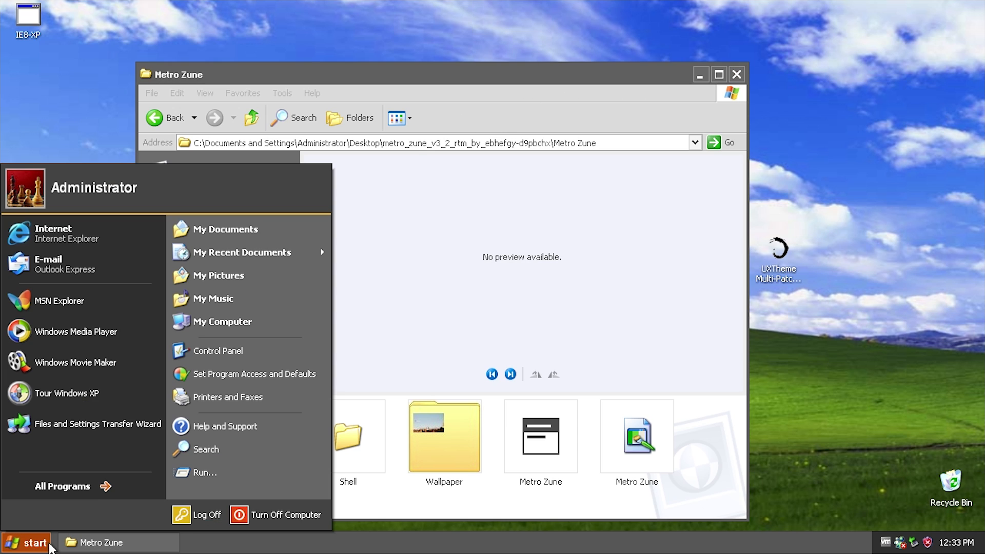
{"action": "mouse_move", "coordinate": [233, 494]}
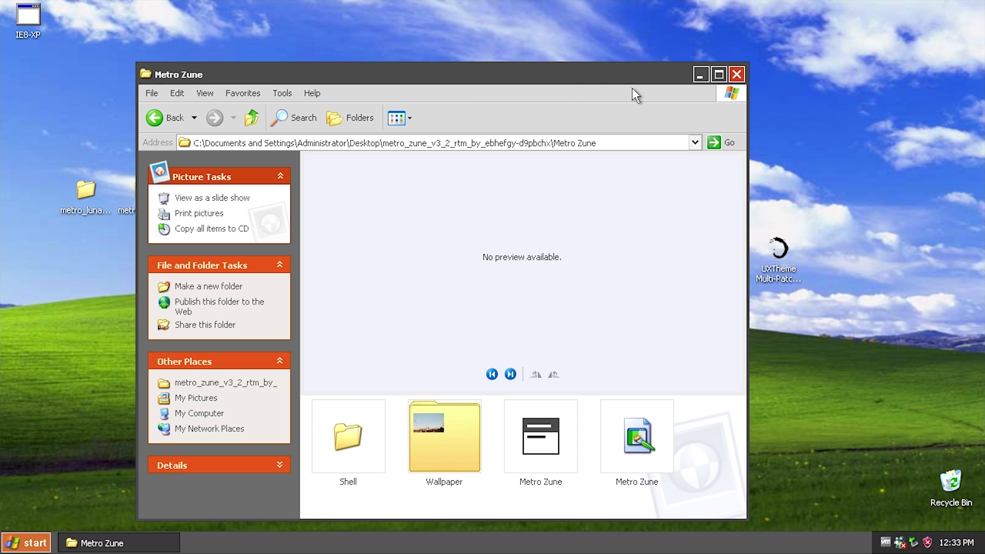
{"action": "mouse_move", "coordinate": [575, 101]}
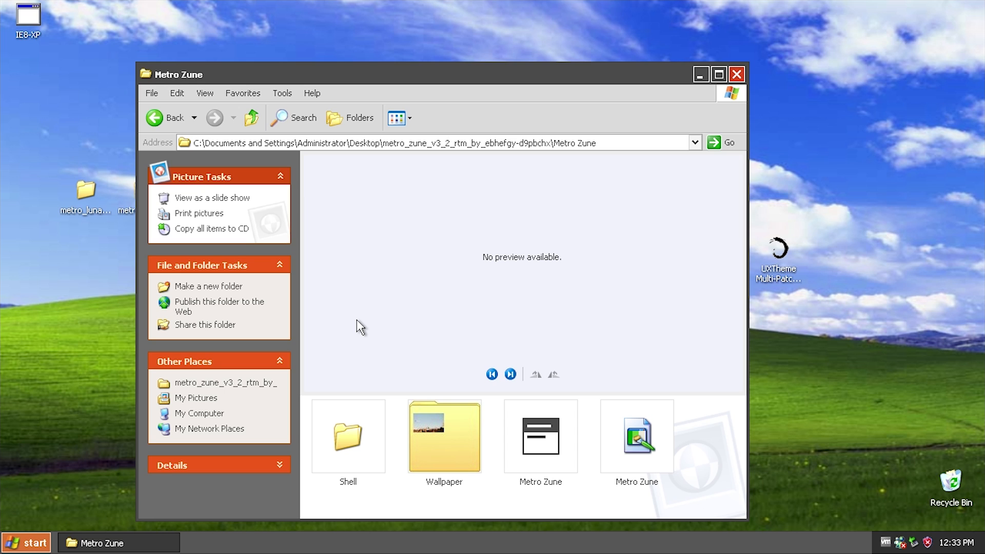
{"action": "mouse_move", "coordinate": [455, 83]}
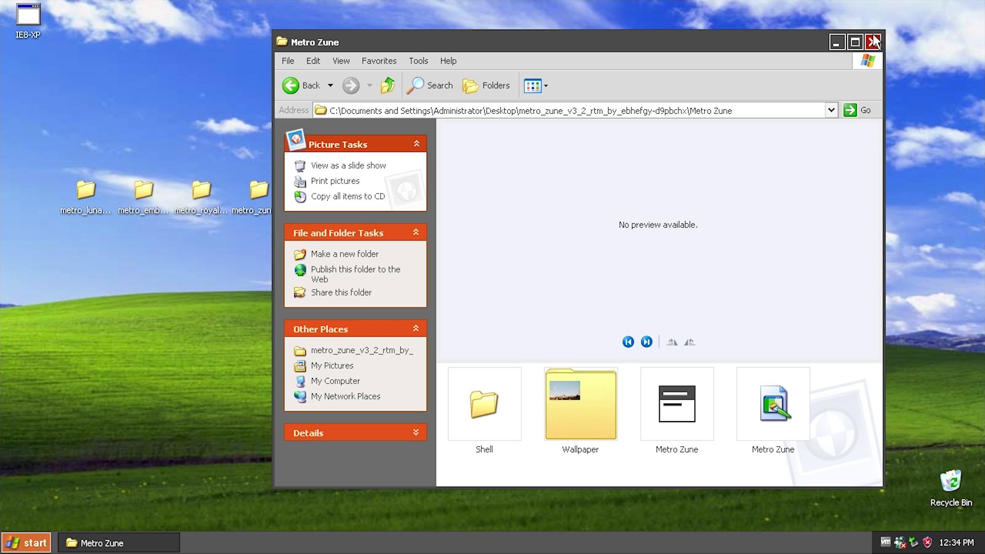
Step: Load the Metro Royale Noir style file, then view its Energy Bliss wallpaper folder
{"action": "left_click", "coordinate": [874, 41]}
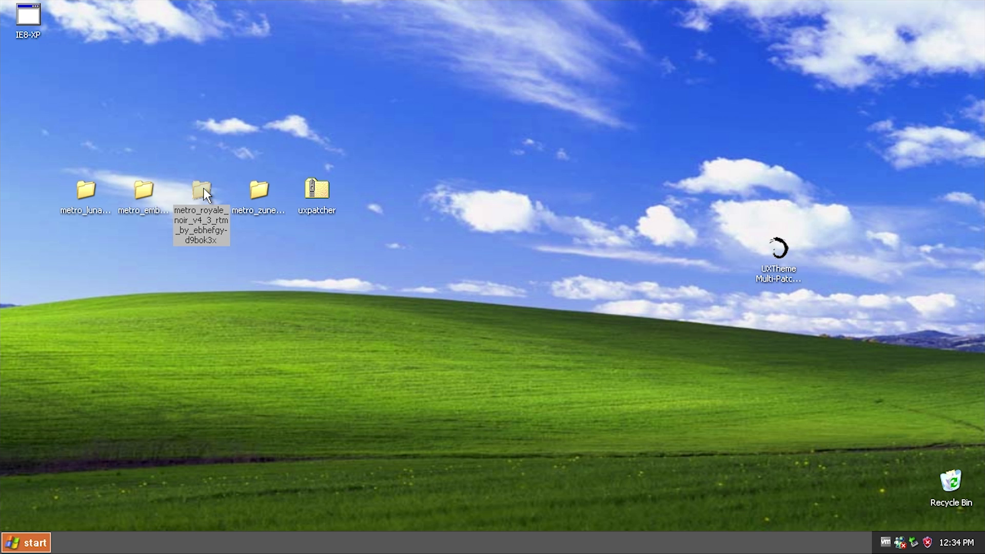
{"action": "double_click", "coordinate": [201, 188]}
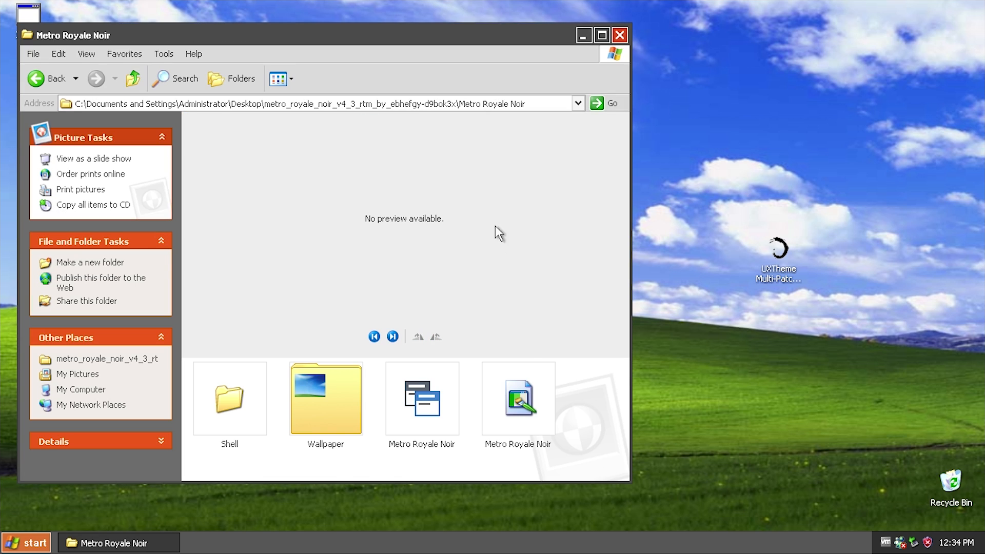
{"action": "left_click", "coordinate": [517, 399]}
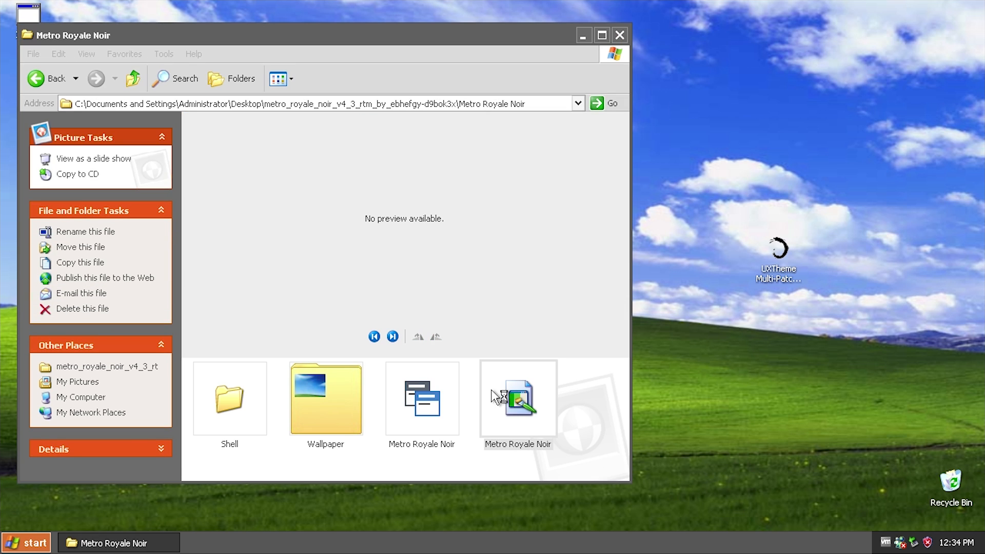
{"action": "double_click", "coordinate": [517, 399]}
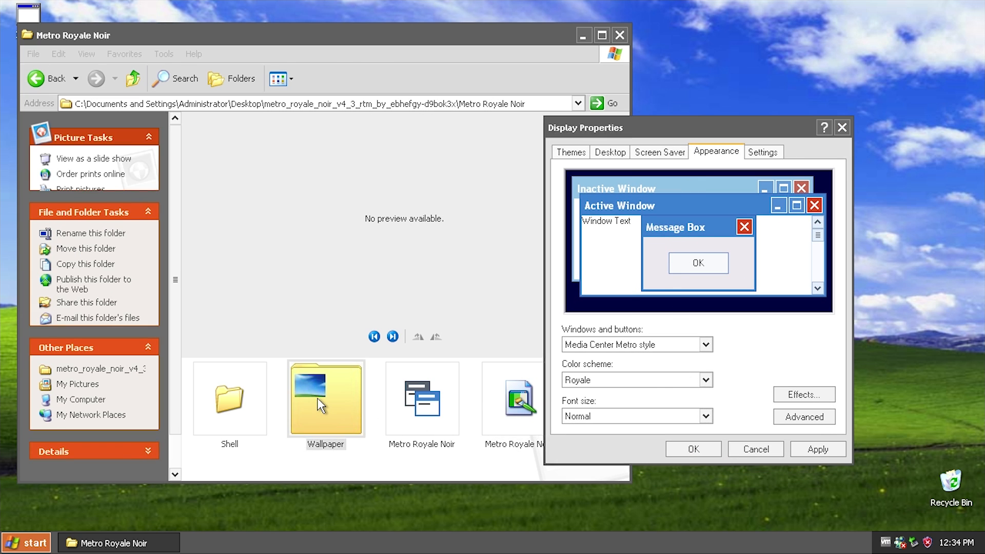
{"action": "double_click", "coordinate": [325, 399]}
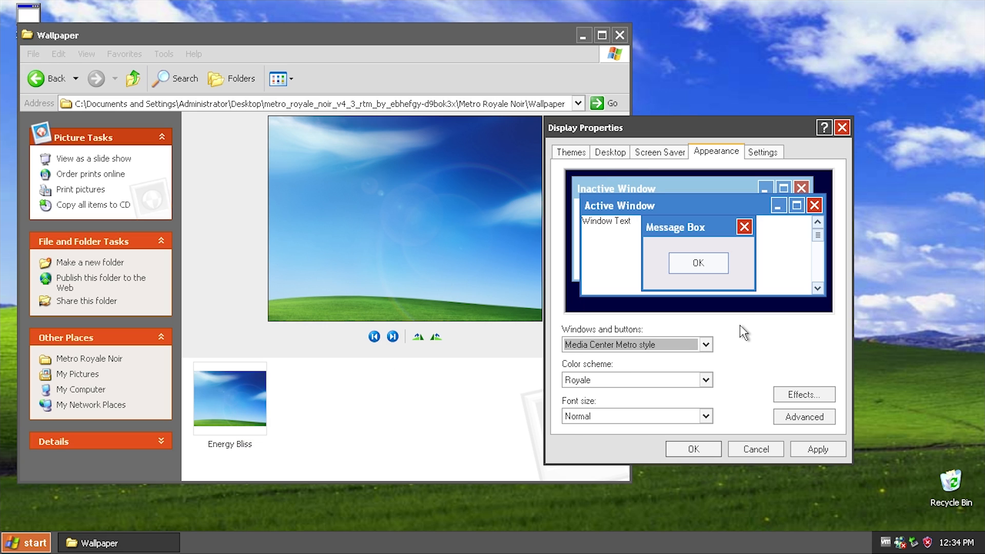
Step: Apply the Media Center Metro style with the Royale scheme and view the restyled Start menu
{"action": "left_click", "coordinate": [817, 448]}
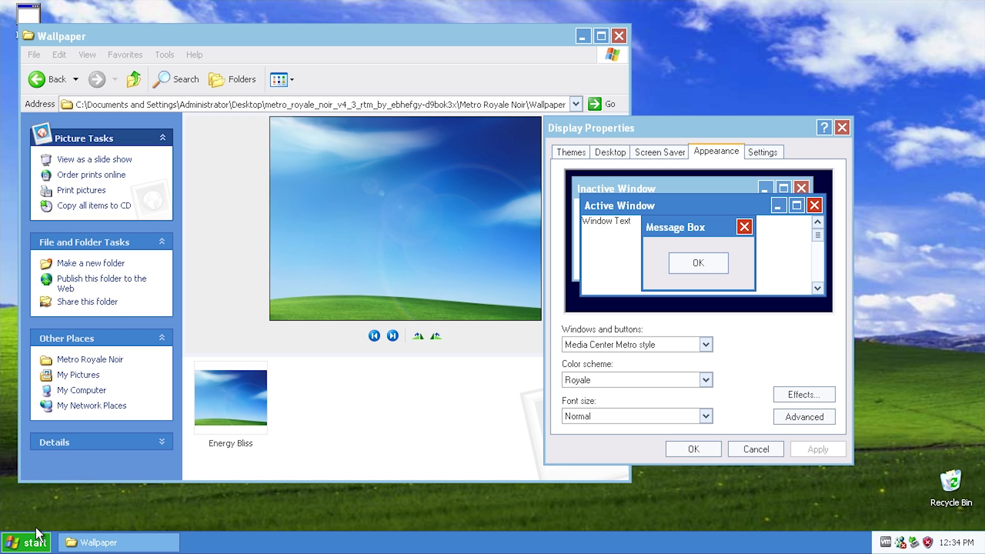
{"action": "left_click", "coordinate": [25, 542]}
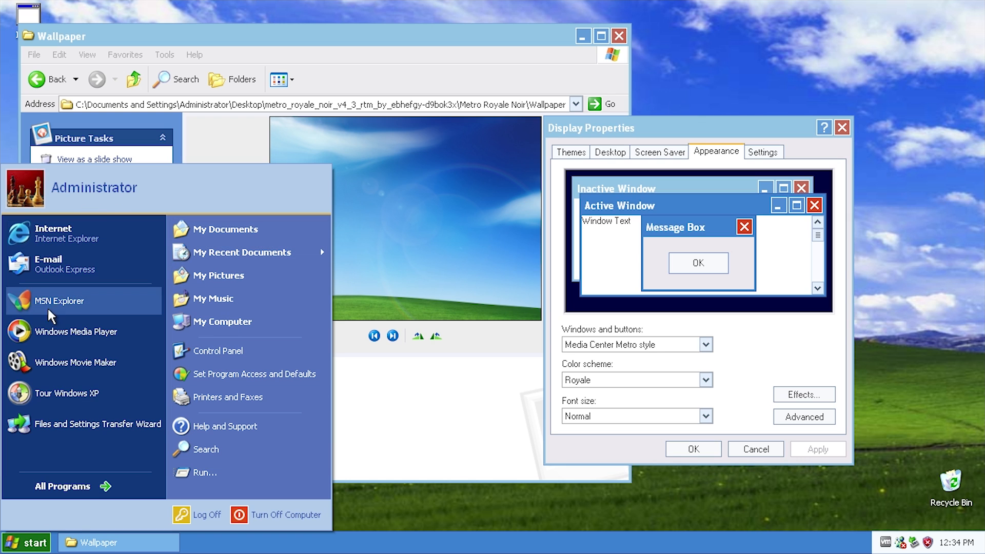
{"action": "mouse_move", "coordinate": [119, 453]}
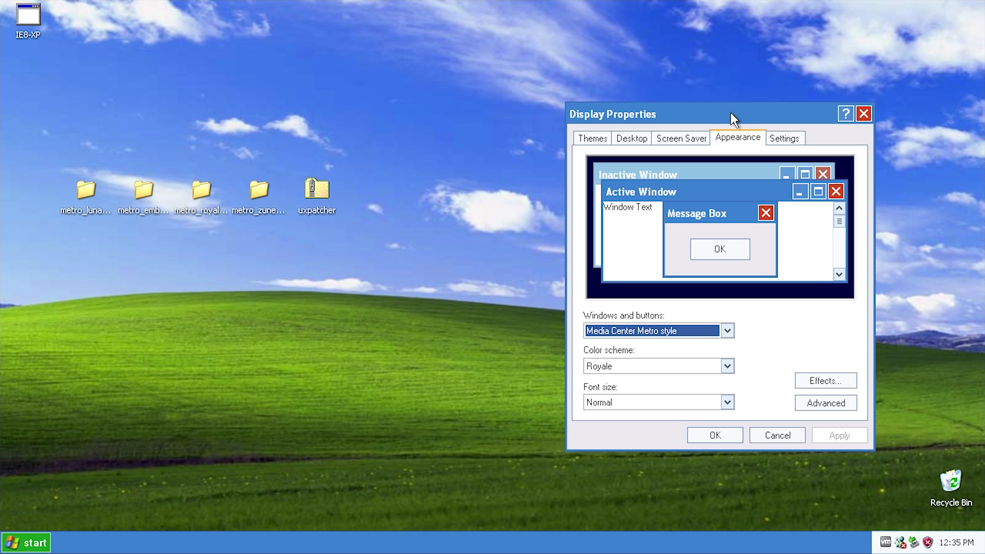
{"action": "mouse_move", "coordinate": [168, 174]}
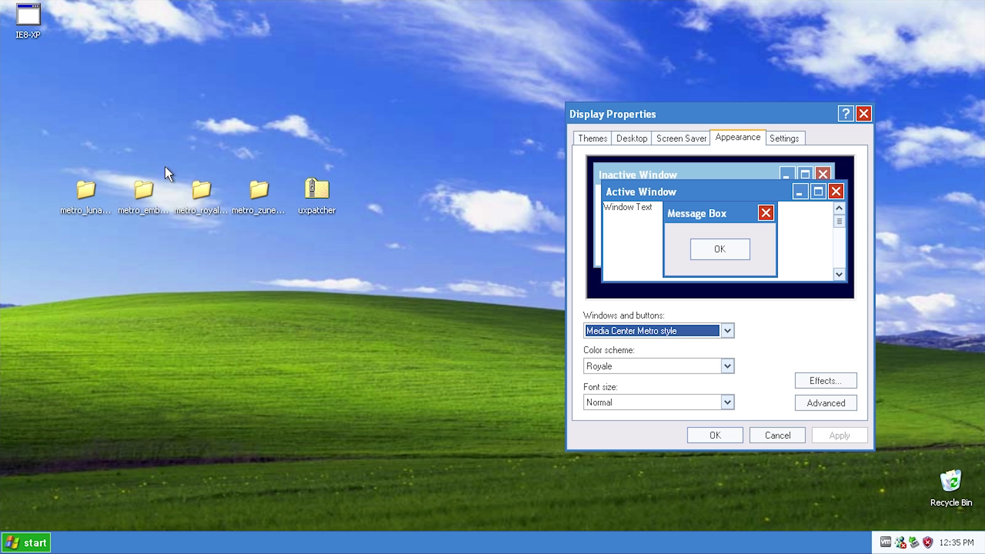
{"action": "mouse_move", "coordinate": [136, 198]}
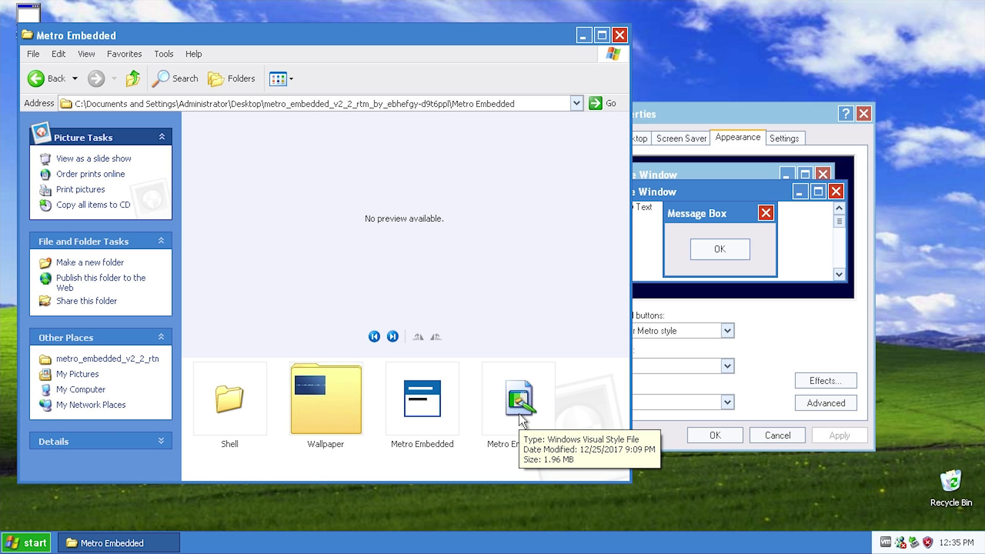
Step: Preview the Metro Embedded wallpaper, then apply the Metro Embedded .msstyles with its Default scheme
{"action": "double_click", "coordinate": [325, 398]}
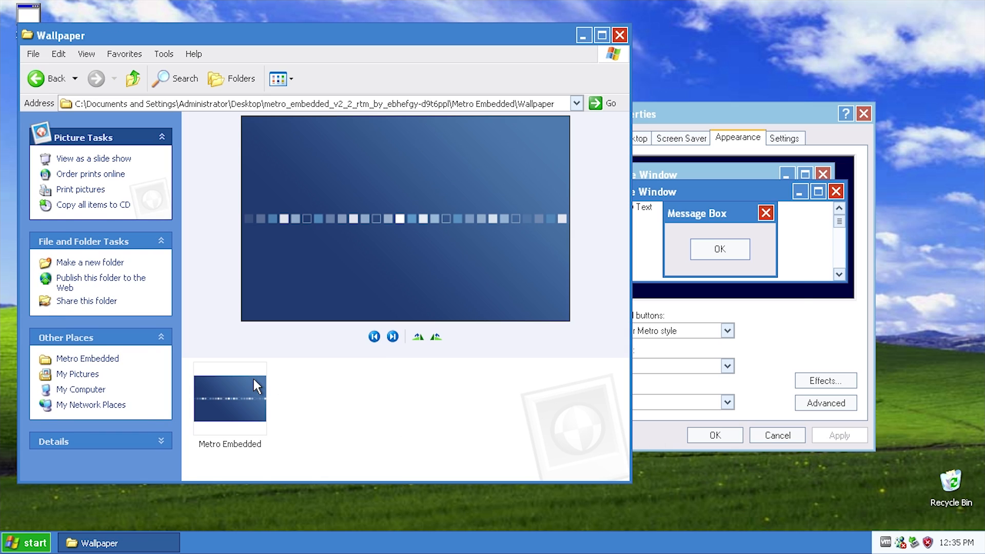
{"action": "double_click", "coordinate": [229, 397]}
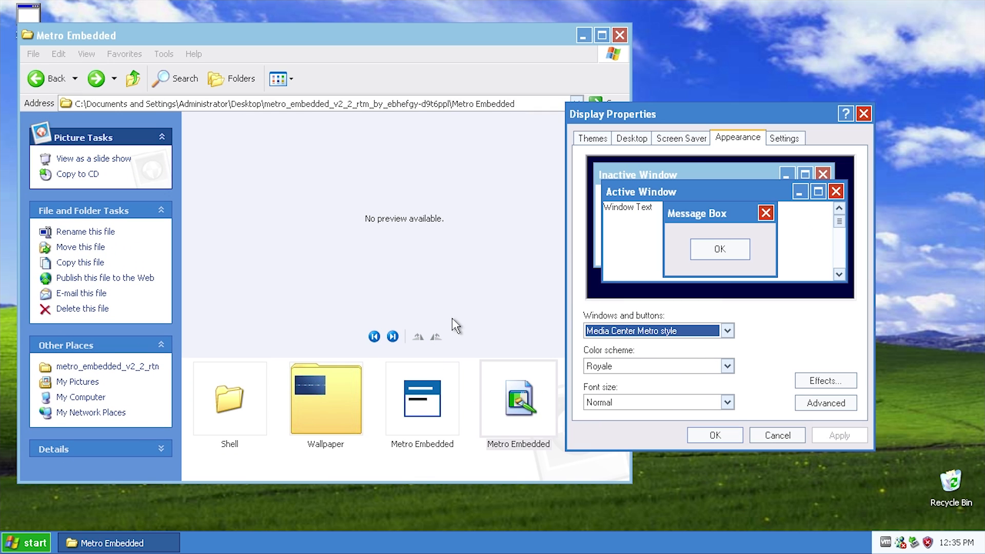
{"action": "mouse_move", "coordinate": [594, 358]}
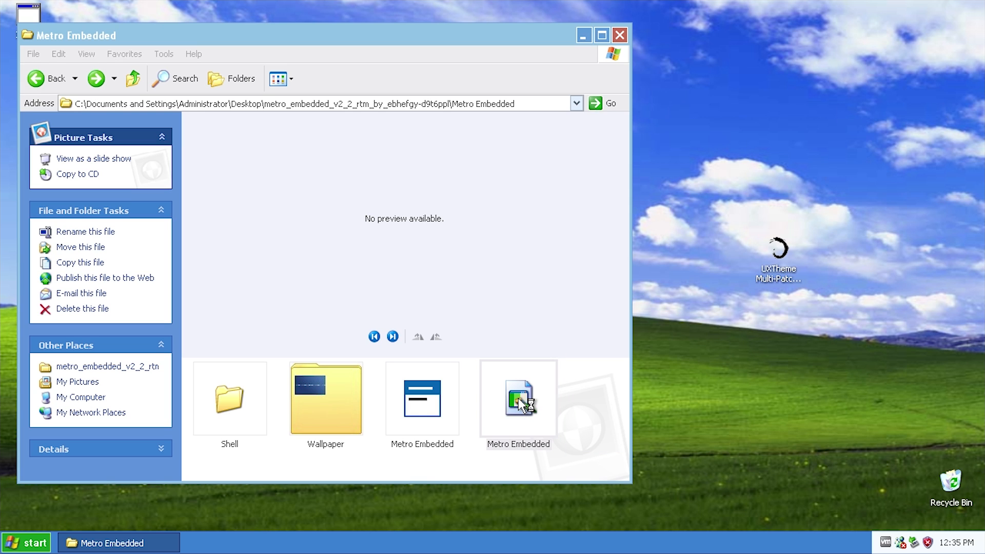
{"action": "double_click", "coordinate": [517, 399]}
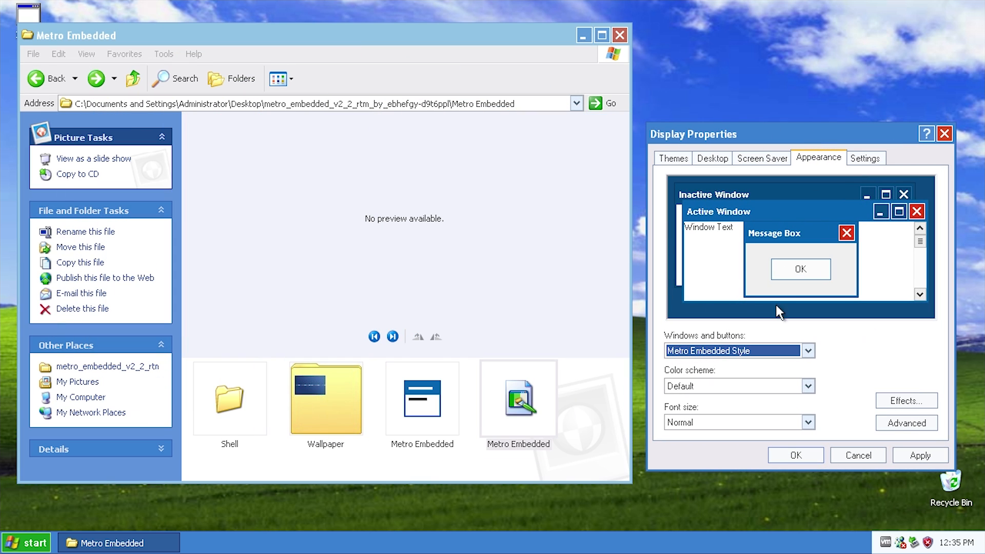
{"action": "left_click", "coordinate": [517, 399]}
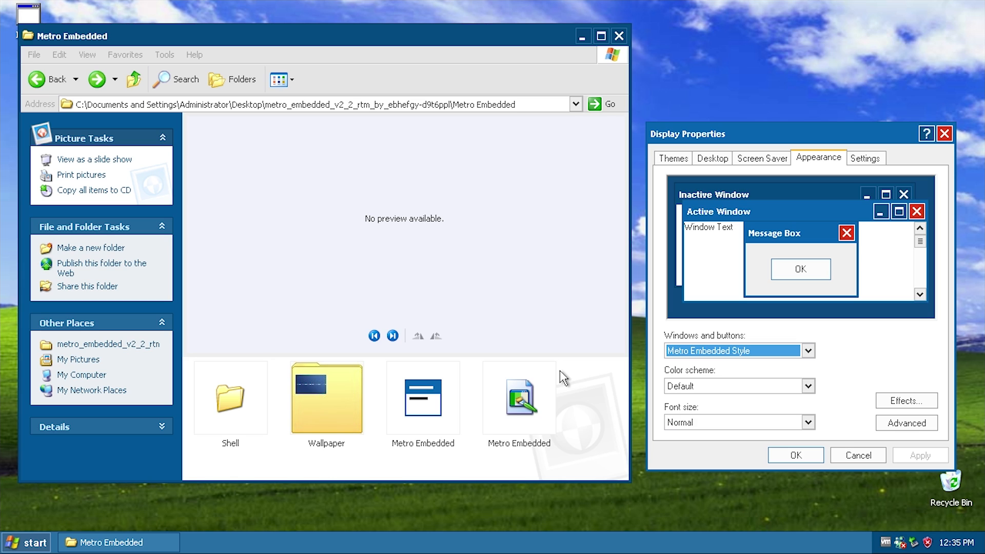
Step: Set Windows and buttons to Windows XP style with Default (blue), then load the Metro Luna style file
{"action": "left_click", "coordinate": [24, 542]}
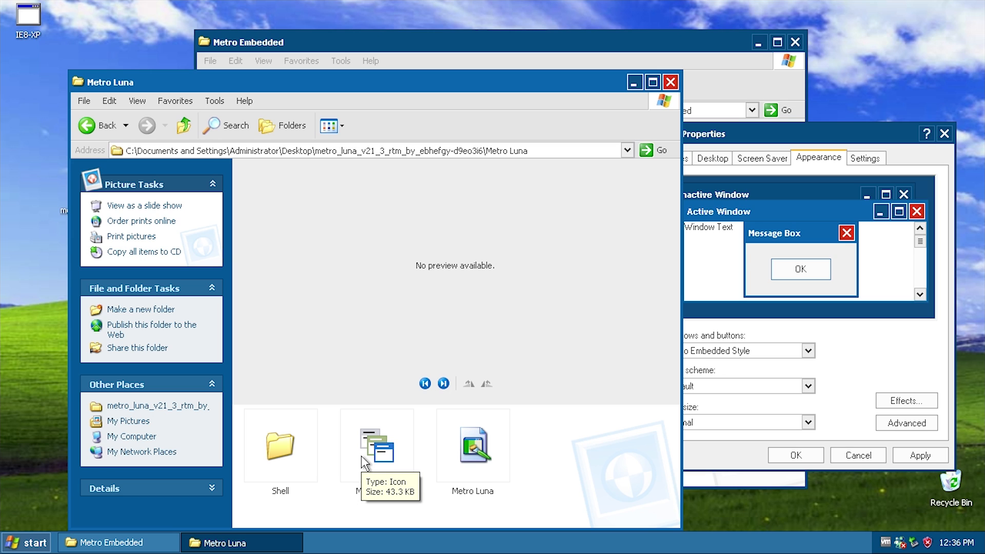
{"action": "left_click", "coordinate": [808, 351]}
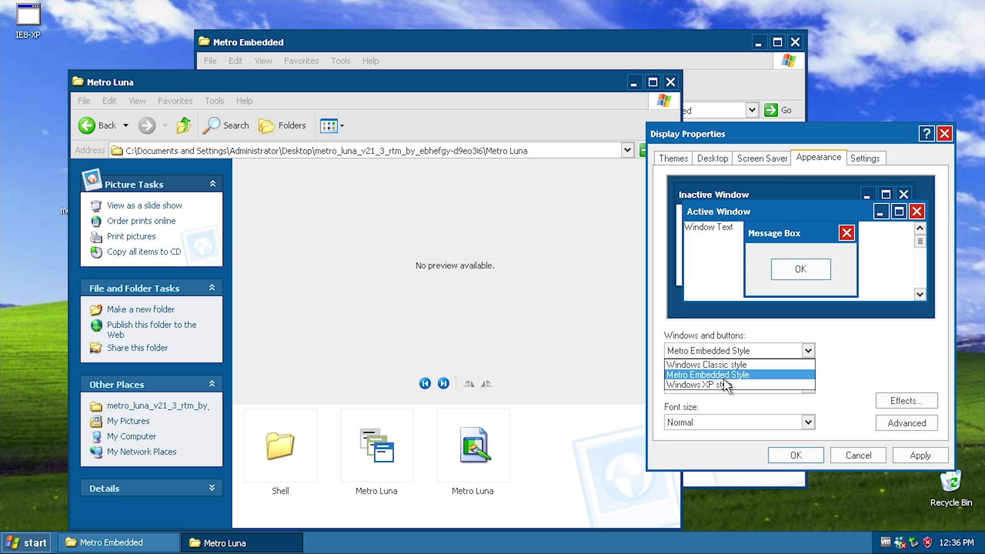
{"action": "left_click", "coordinate": [695, 385]}
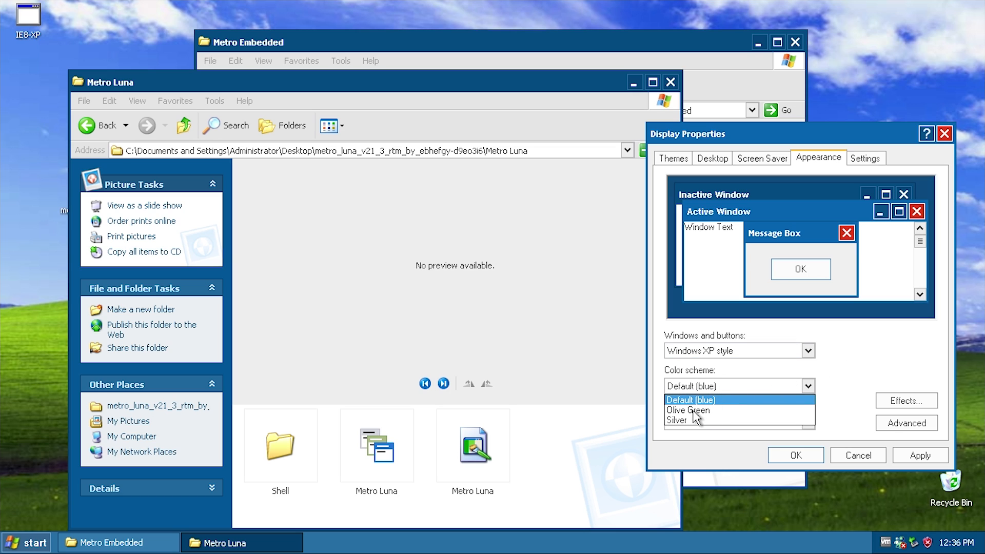
{"action": "left_click", "coordinate": [689, 399]}
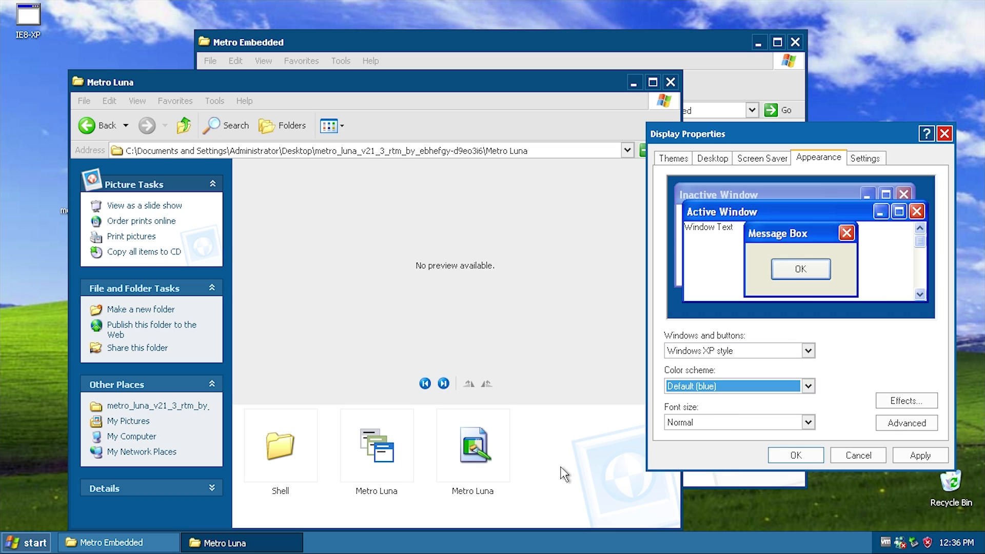
{"action": "left_click", "coordinate": [472, 444]}
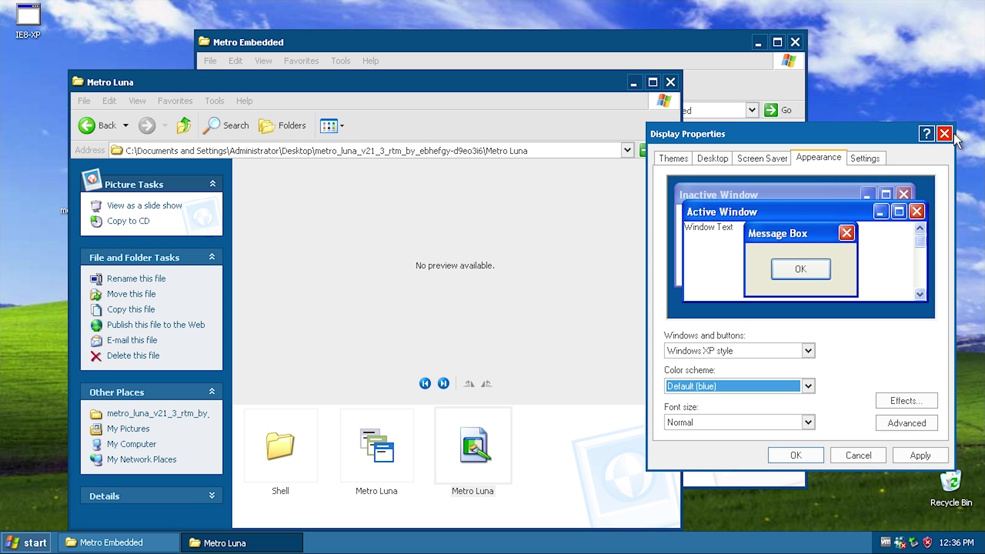
{"action": "left_click", "coordinate": [945, 133]}
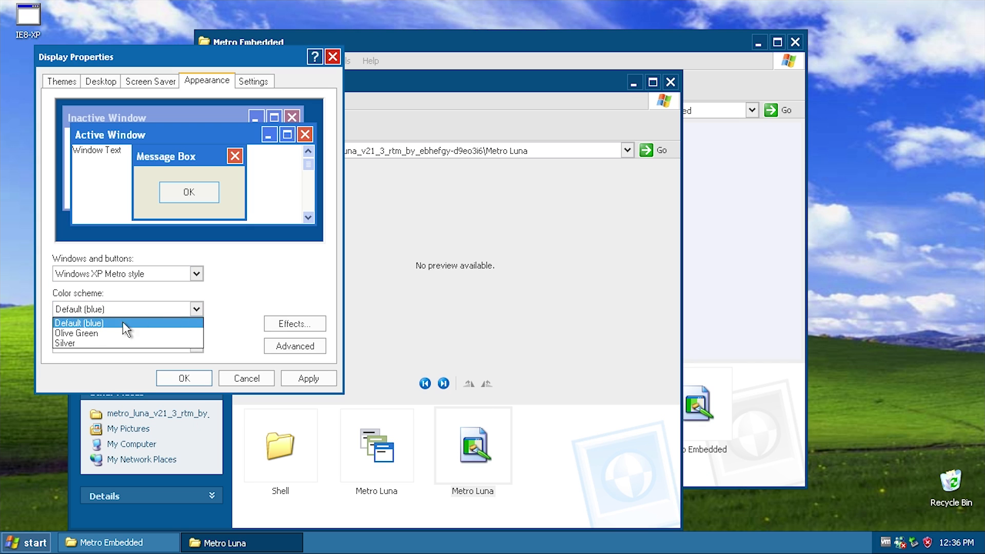
Step: Try Olive Green, apply the Silver scheme of Windows XP Metro style and view the Start menu
{"action": "left_click", "coordinate": [76, 332]}
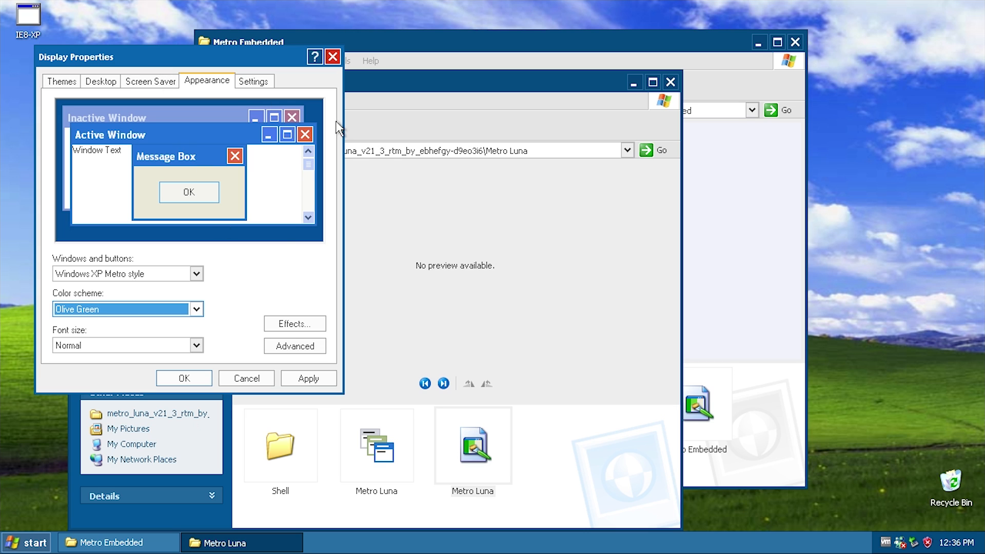
{"action": "mouse_move", "coordinate": [213, 212]}
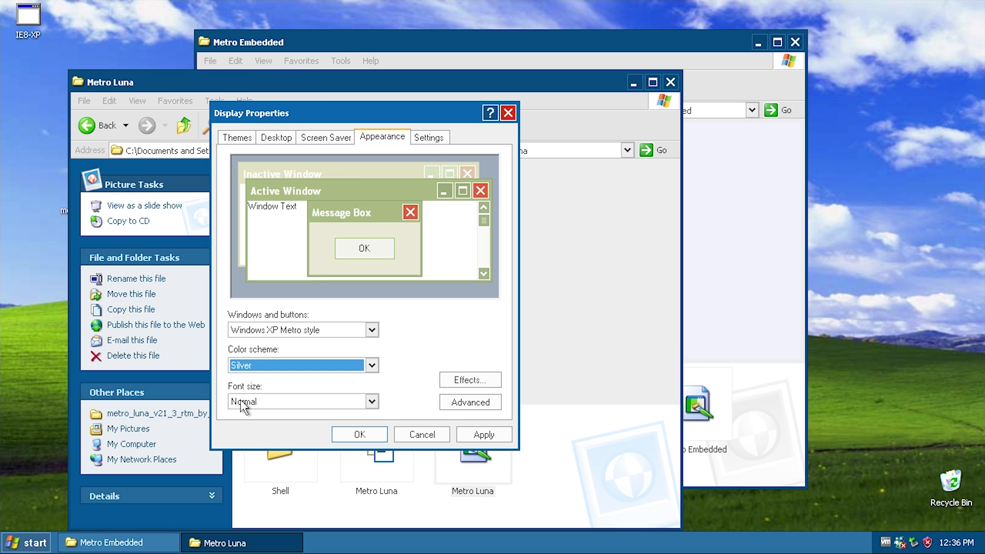
{"action": "mouse_move", "coordinate": [414, 300]}
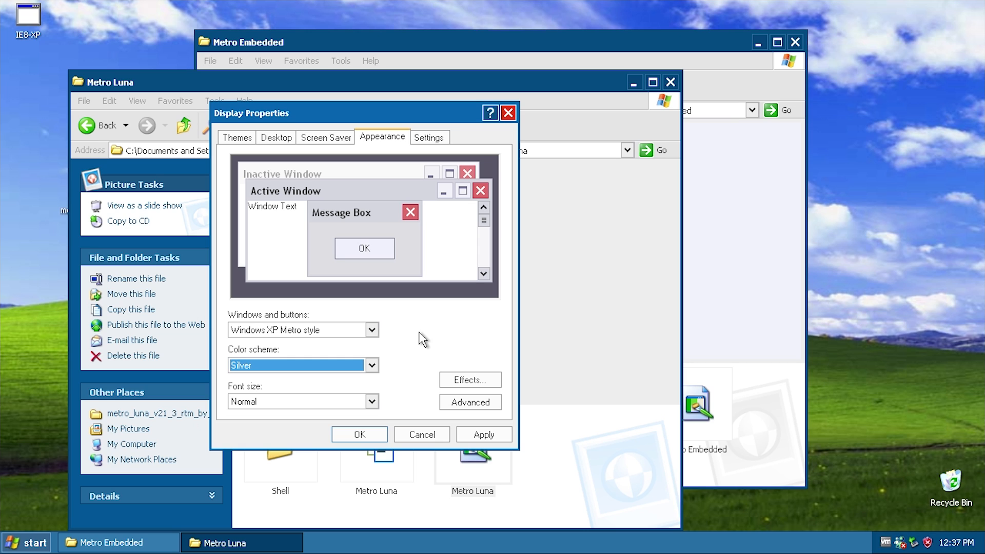
{"action": "left_click", "coordinate": [483, 434]}
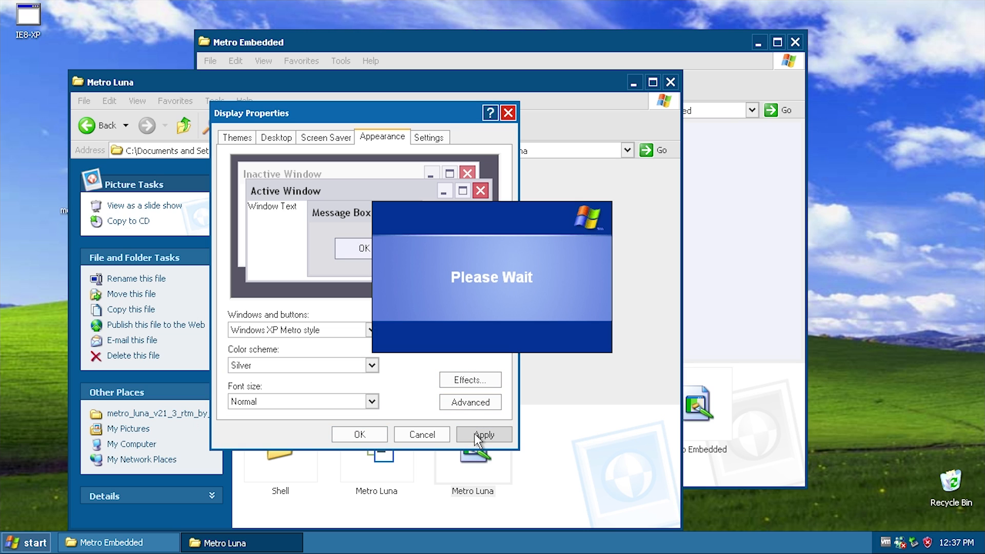
{"action": "left_click", "coordinate": [483, 435]}
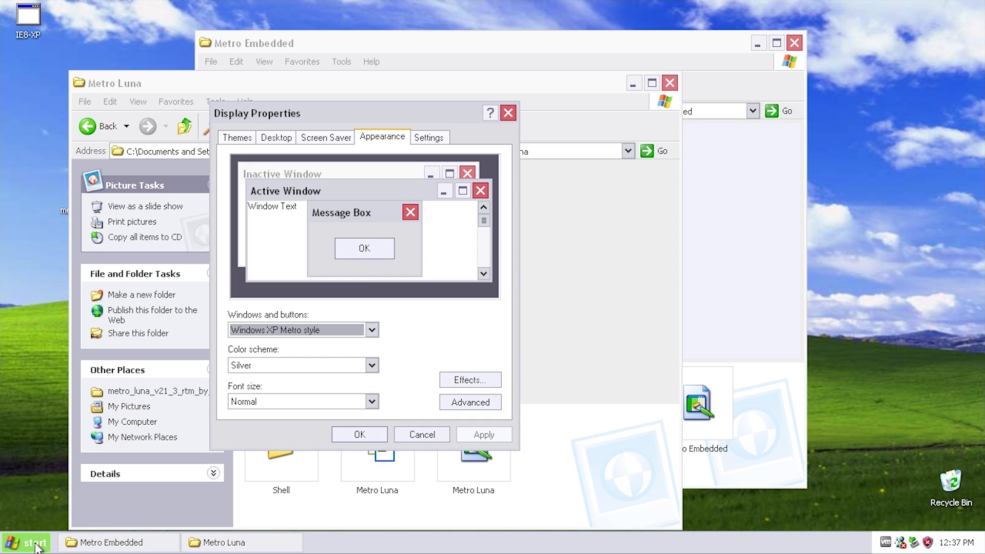
{"action": "left_click", "coordinate": [27, 542]}
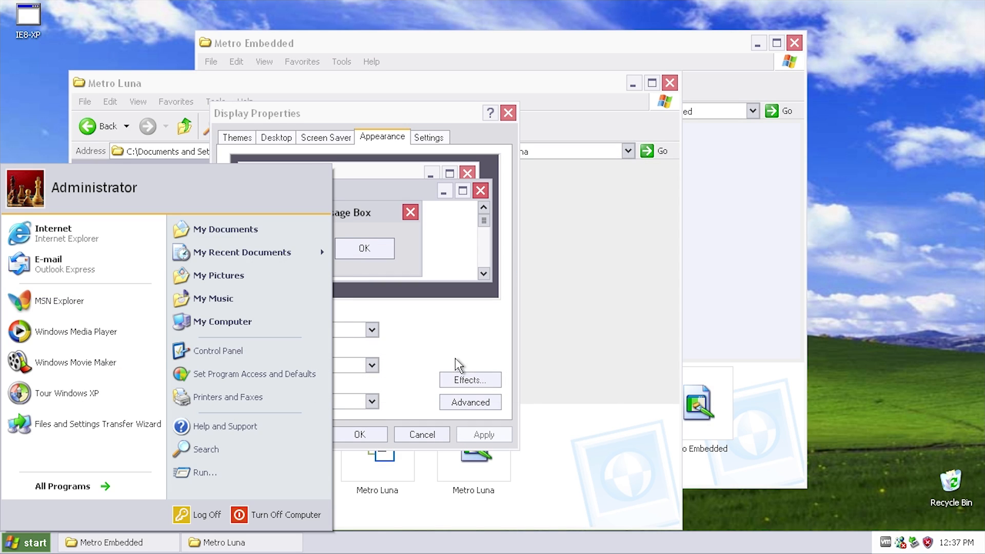